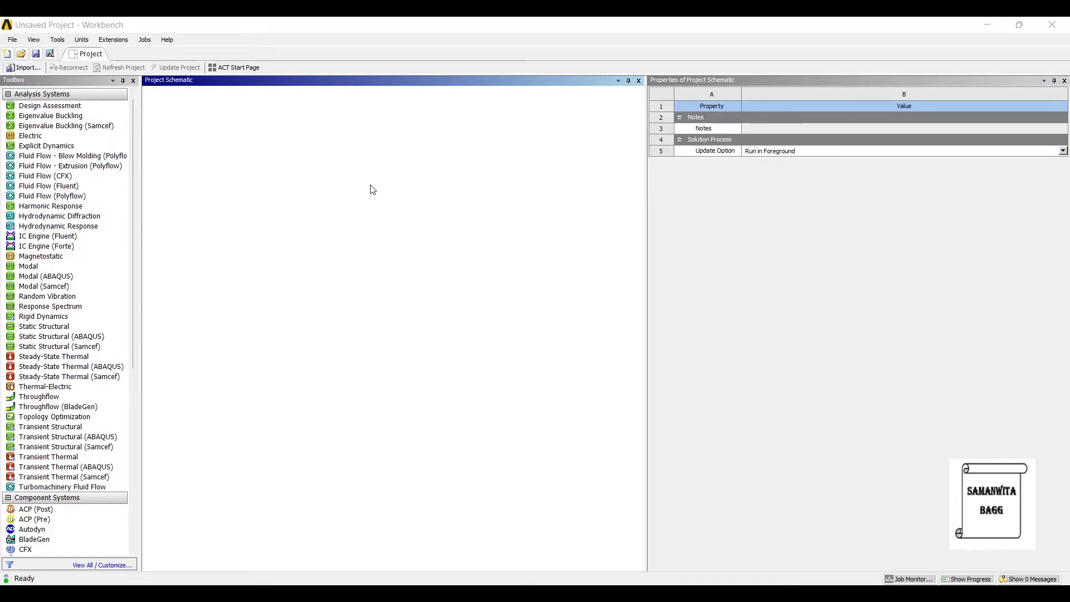
# Add a Static Structural system and import Ball Bearing.step as its geometry
pyautogui.click(43, 315)
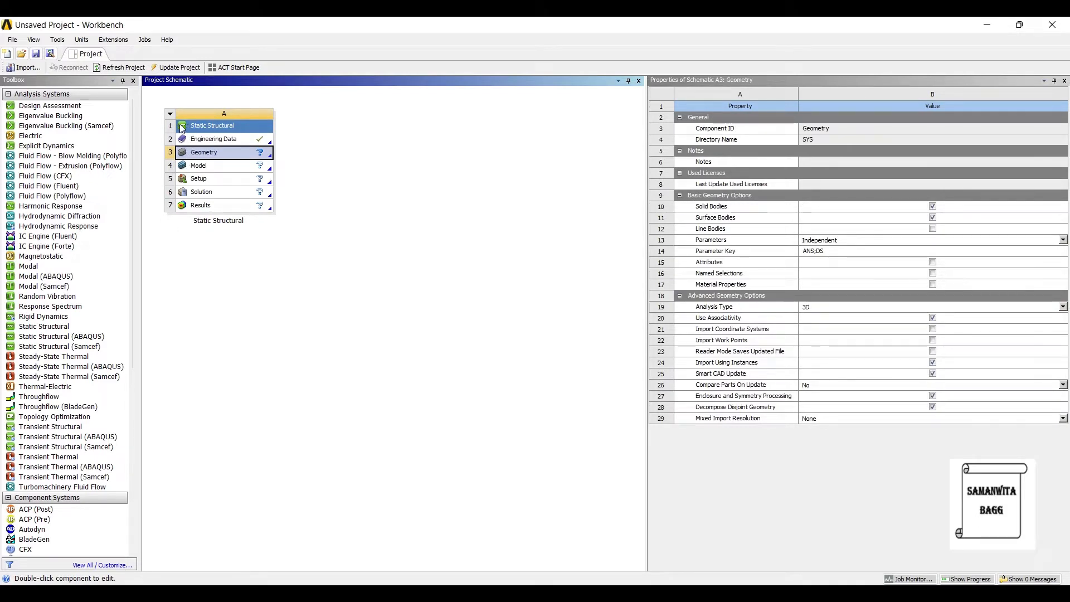
pyautogui.rightClick(202, 151)
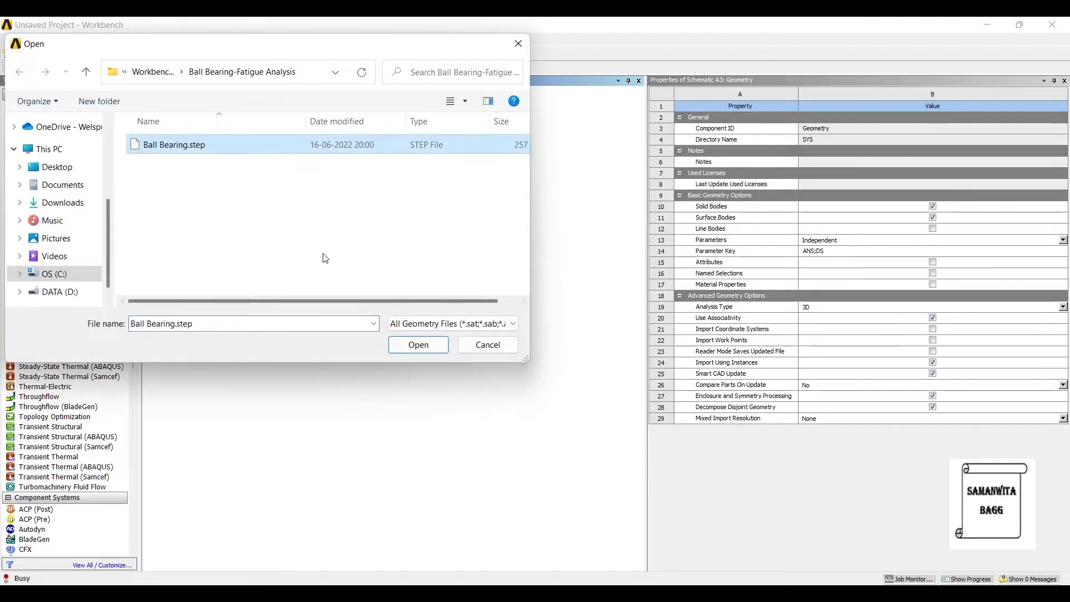
pyautogui.click(418, 344)
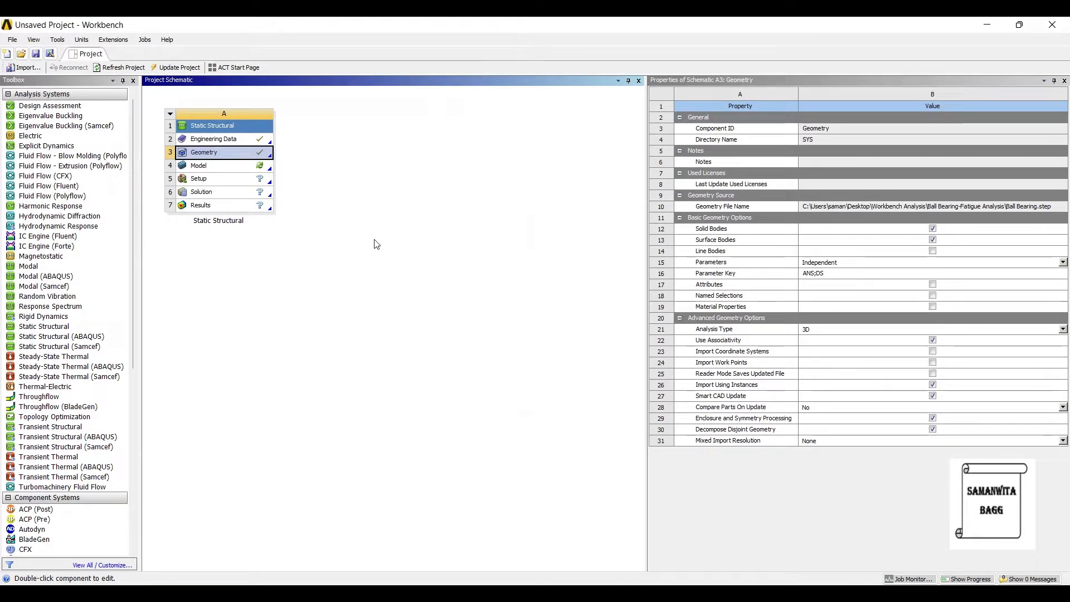
pyautogui.moveTo(194, 165)
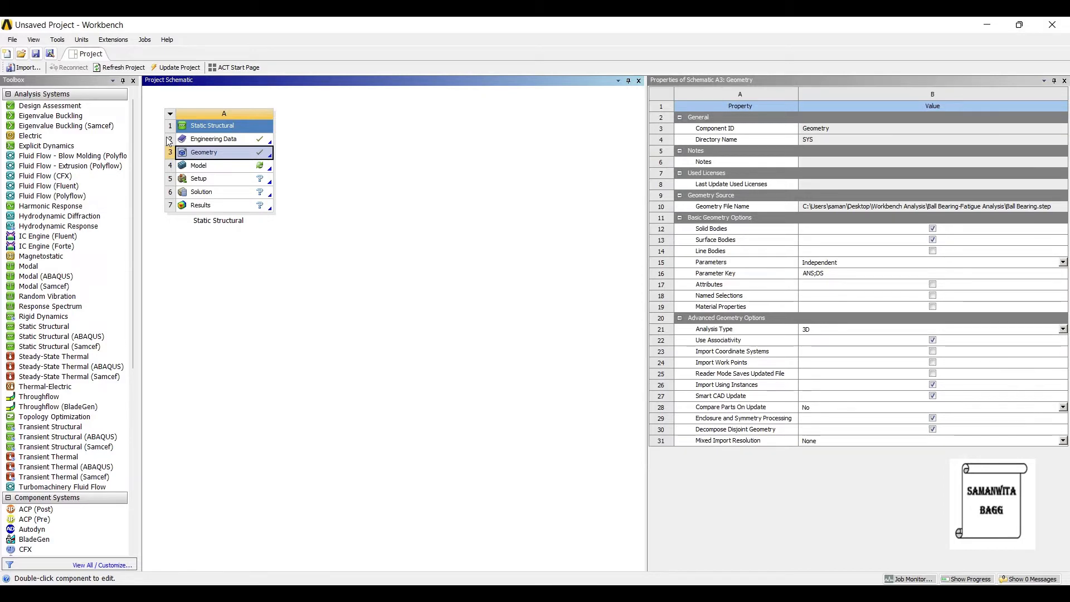
# Open the model in Mechanical and insert a Cartesian coordinate system at the bearing centre
pyautogui.doubleClick(199, 165)
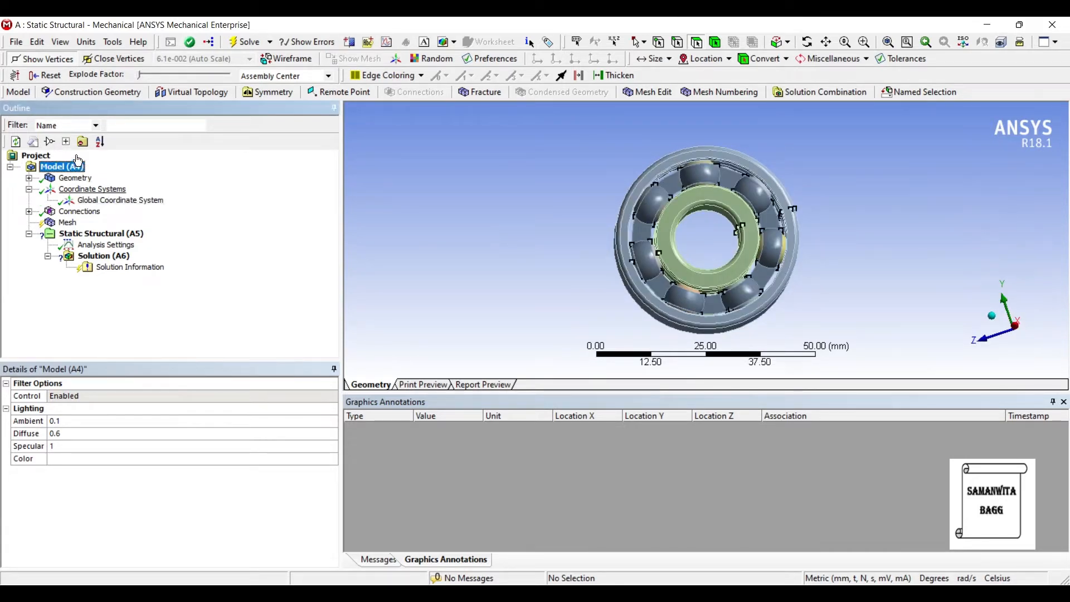
pyautogui.rightClick(92, 190)
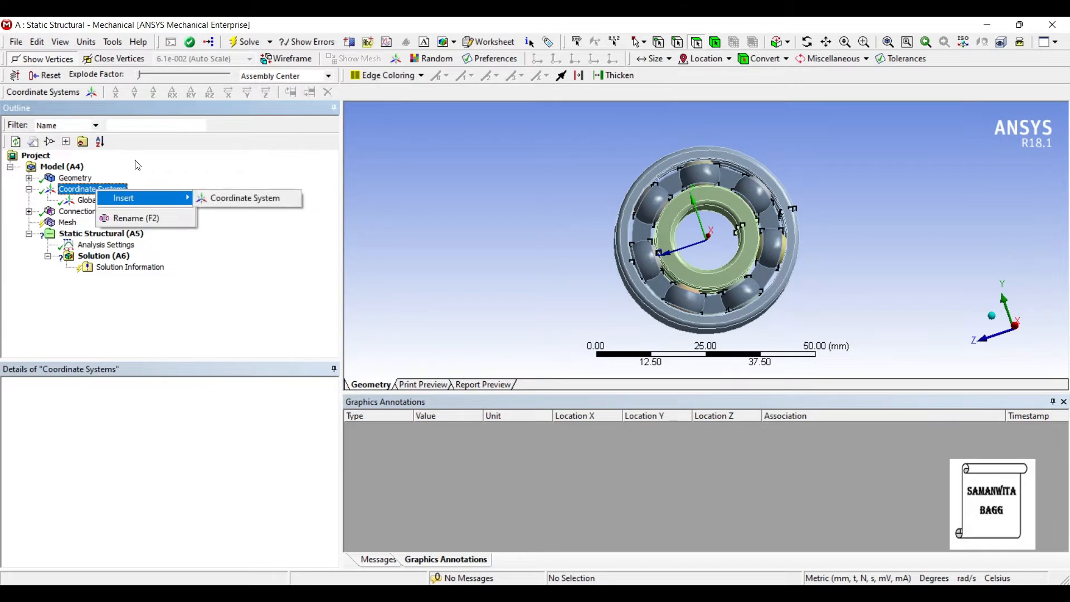
pyautogui.click(245, 198)
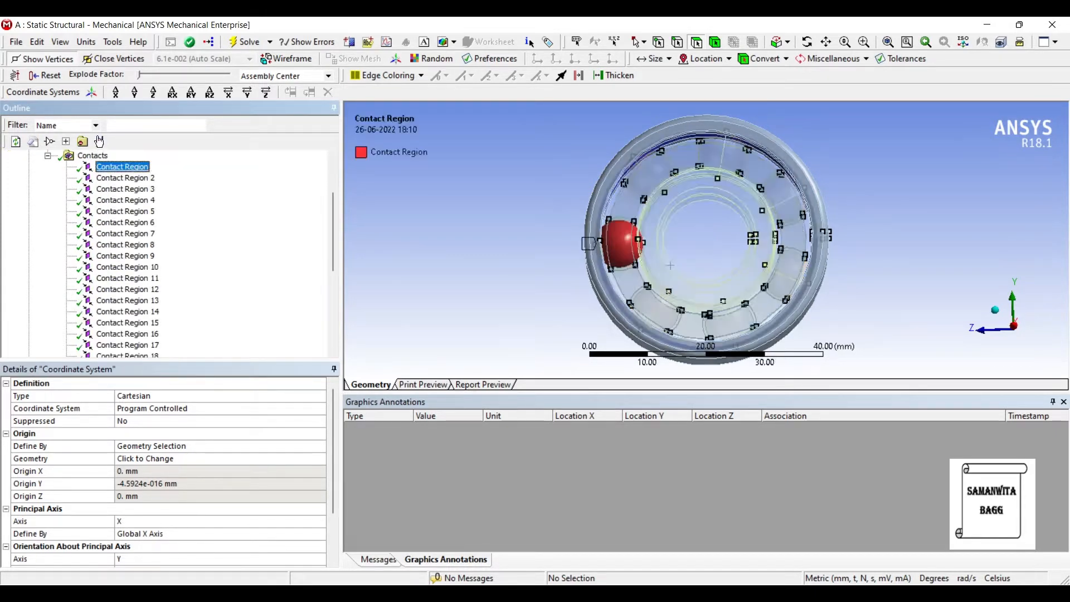
# Set all 29 contact regions to No Separation
pyautogui.click(598, 92)
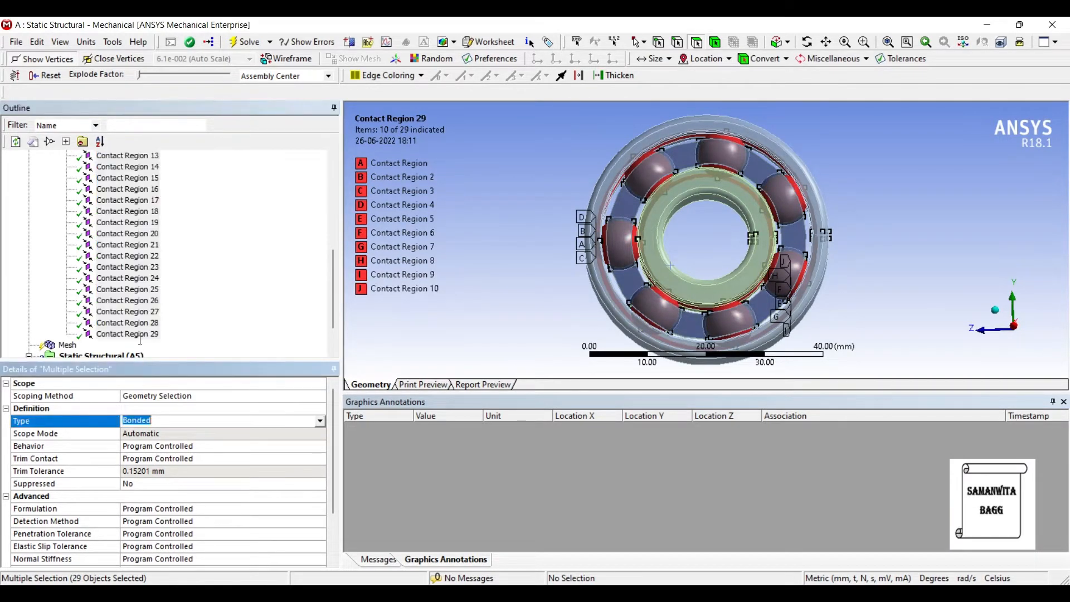
pyautogui.click(319, 420)
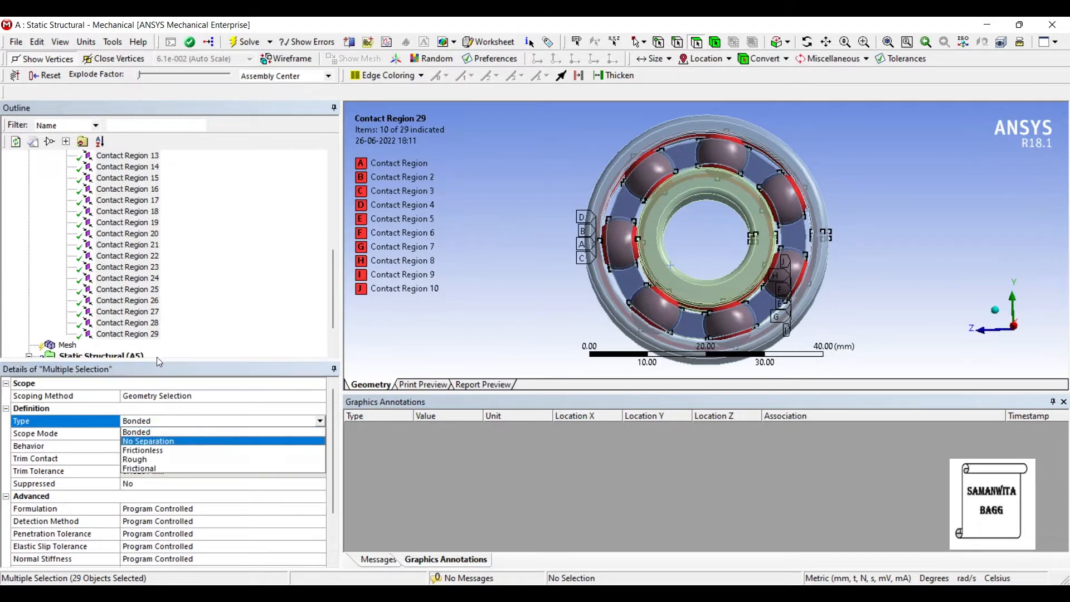
pyautogui.click(147, 440)
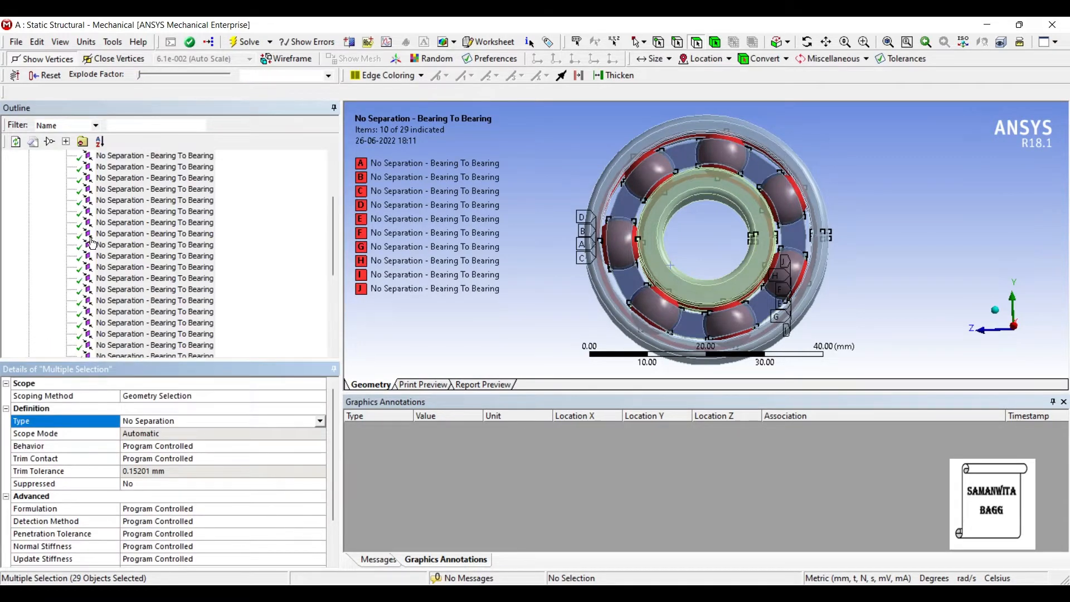
pyautogui.click(80, 222)
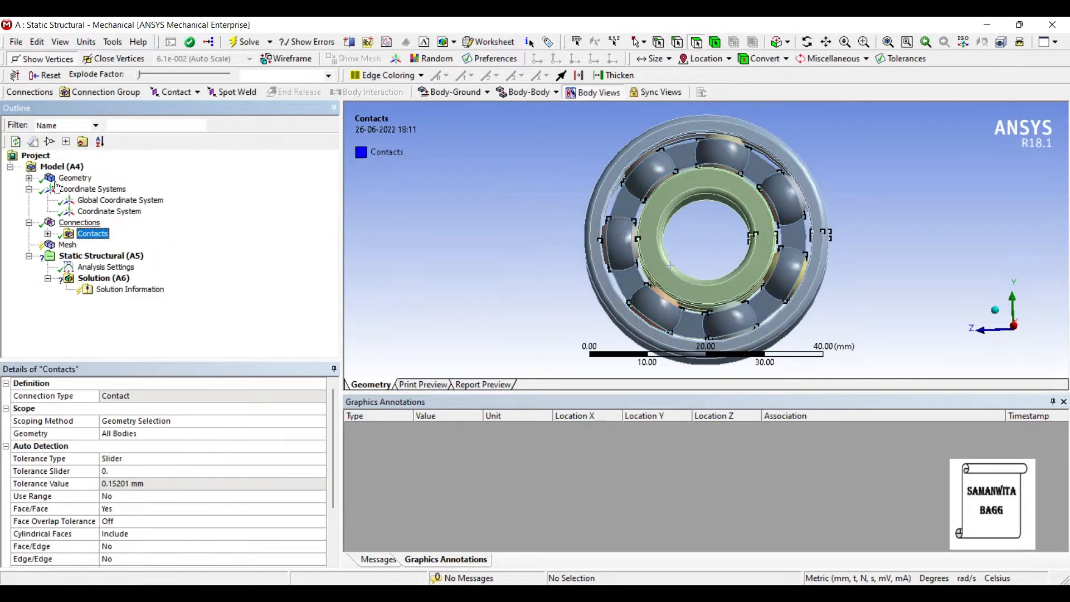
# Add a fixed joint with the inner ring face as reference and outer ring face as mobile
pyautogui.rightClick(79, 222)
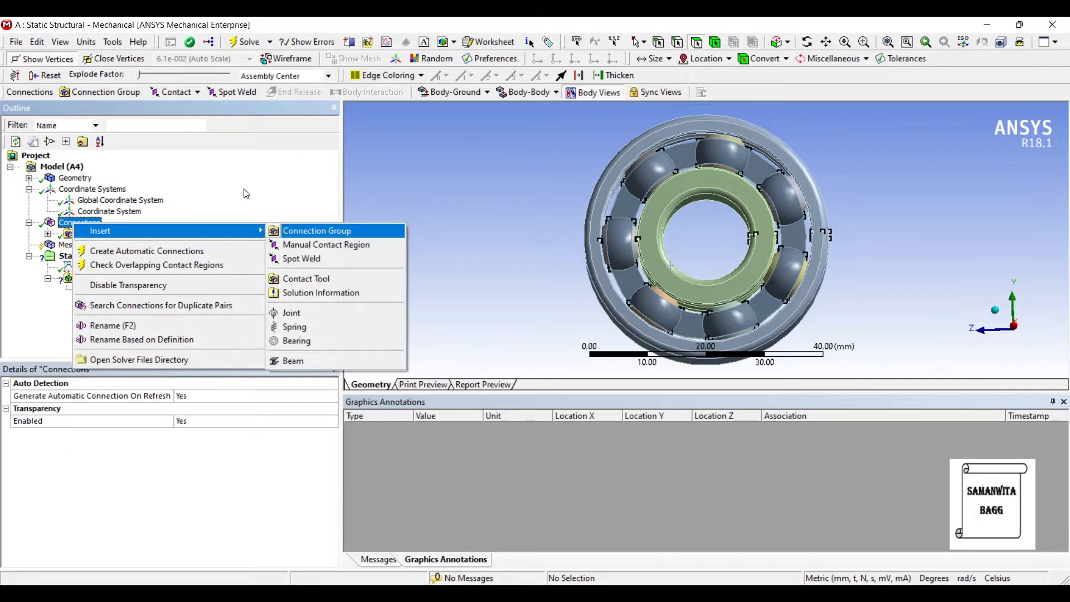
pyautogui.click(291, 312)
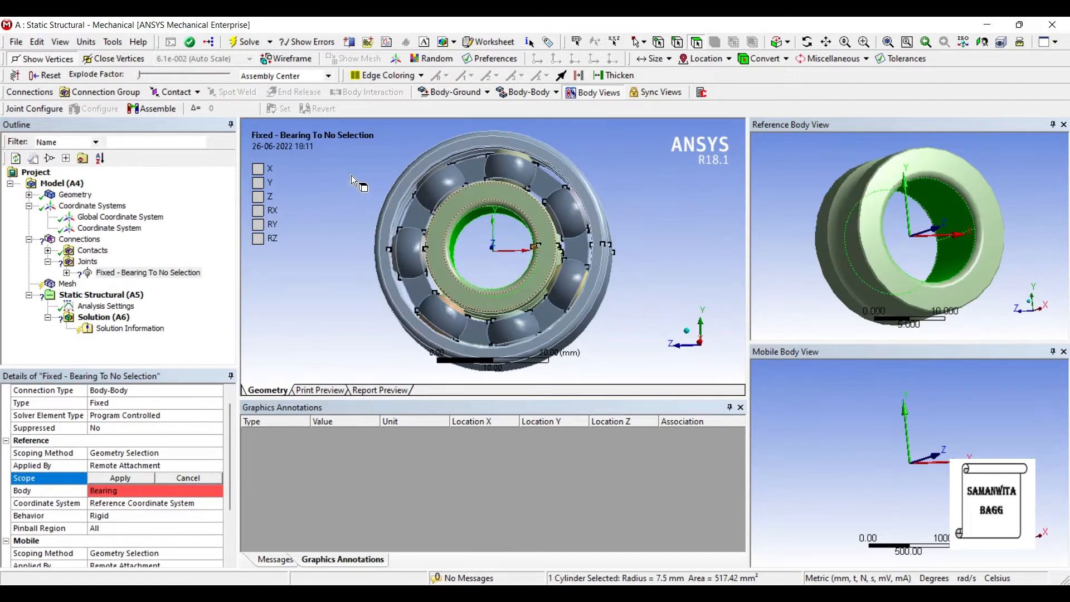
pyautogui.click(464, 245)
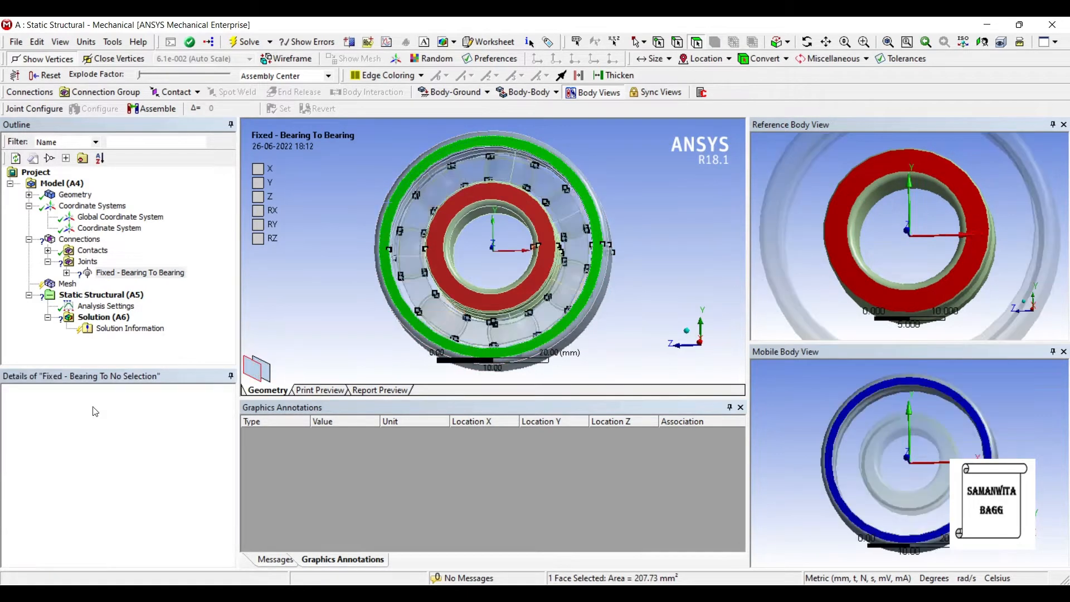
pyautogui.click(140, 272)
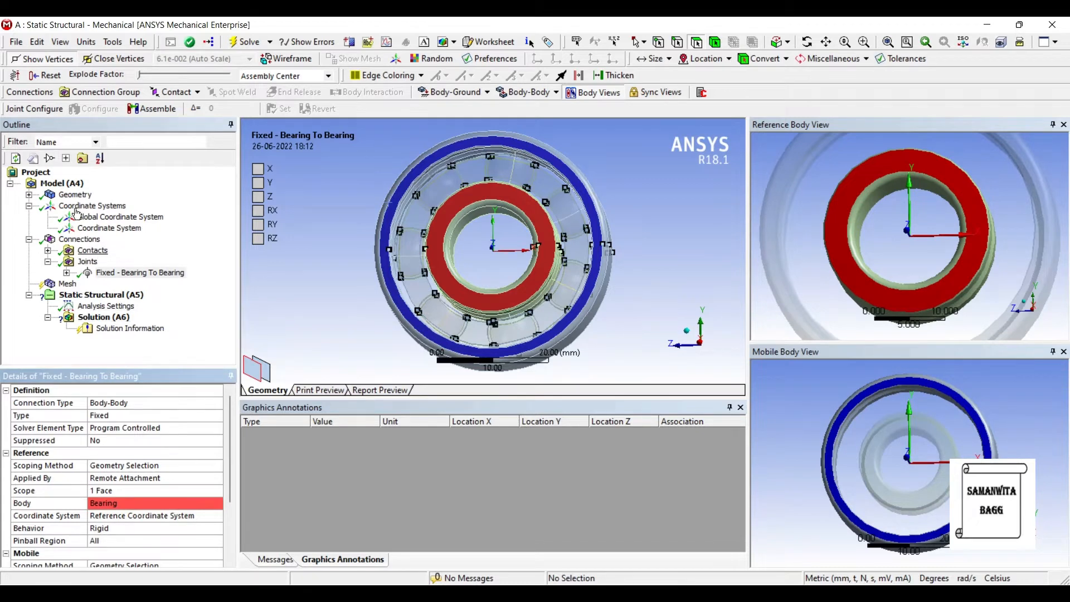
pyautogui.moveTo(55, 235)
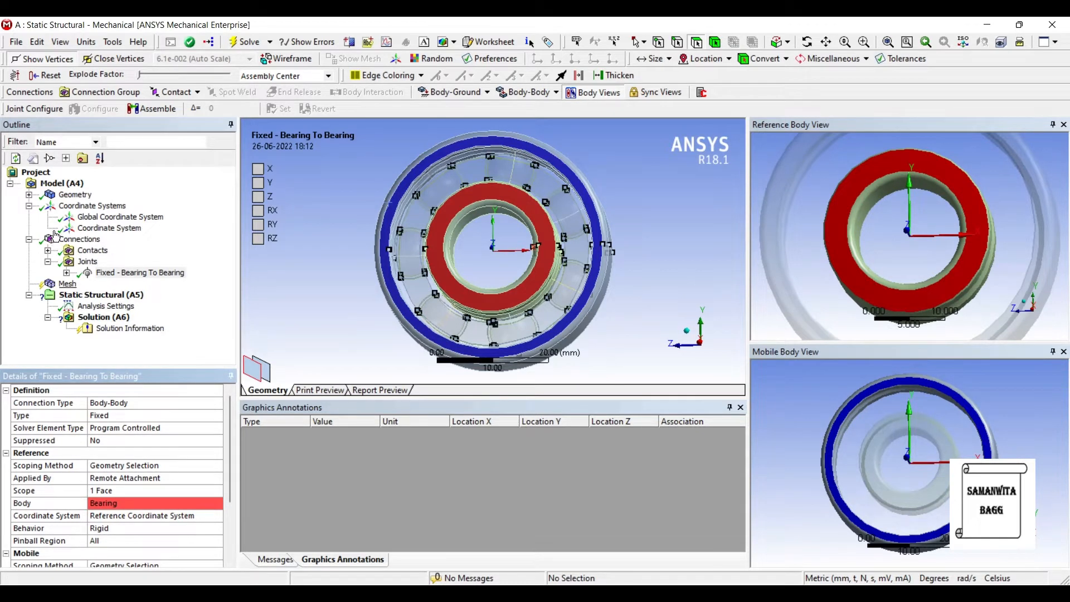
# Insert a Hex Dominant mesh method scoped to all 11 bearing bodies
pyautogui.rightClick(67, 266)
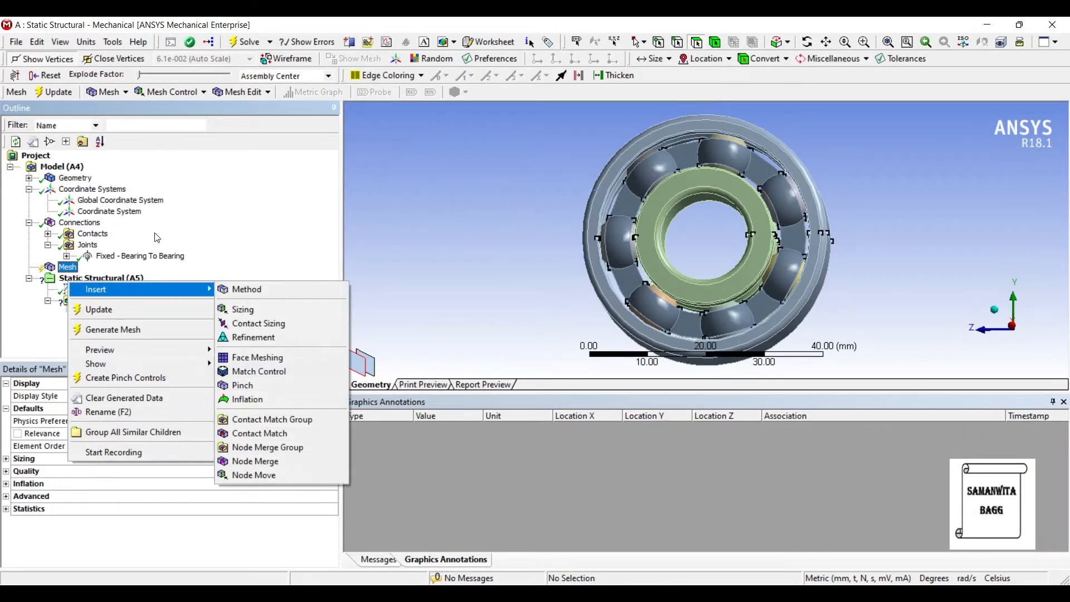
pyautogui.click(246, 288)
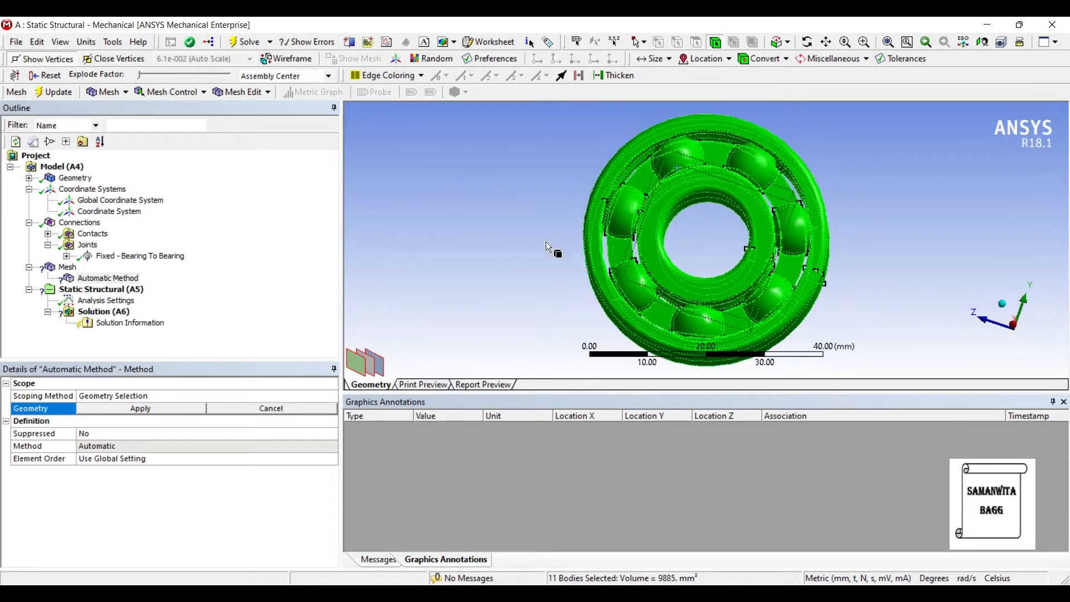
pyautogui.click(140, 408)
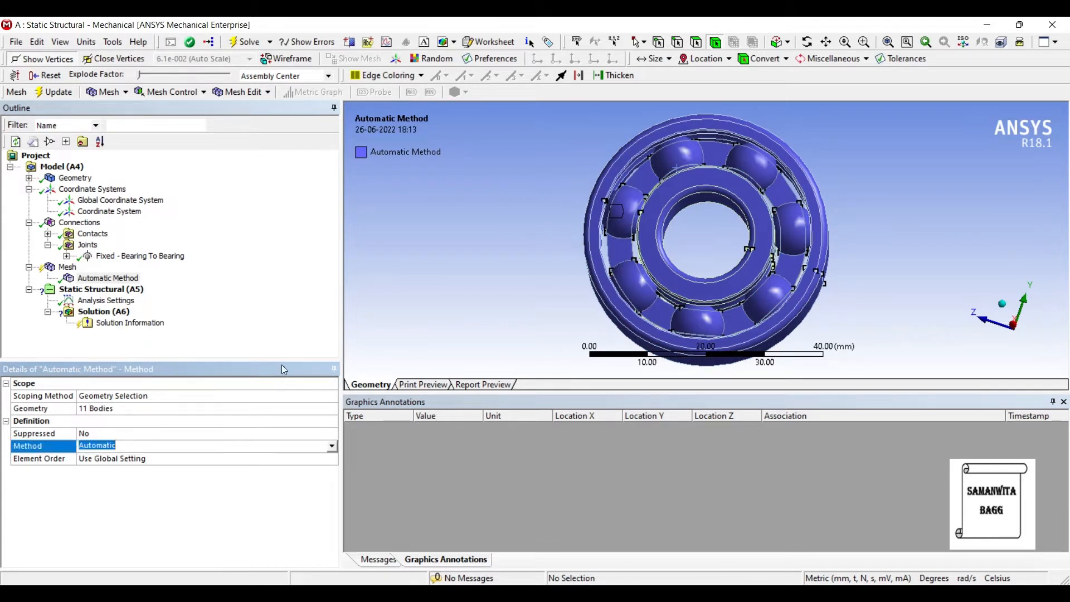
pyautogui.click(332, 445)
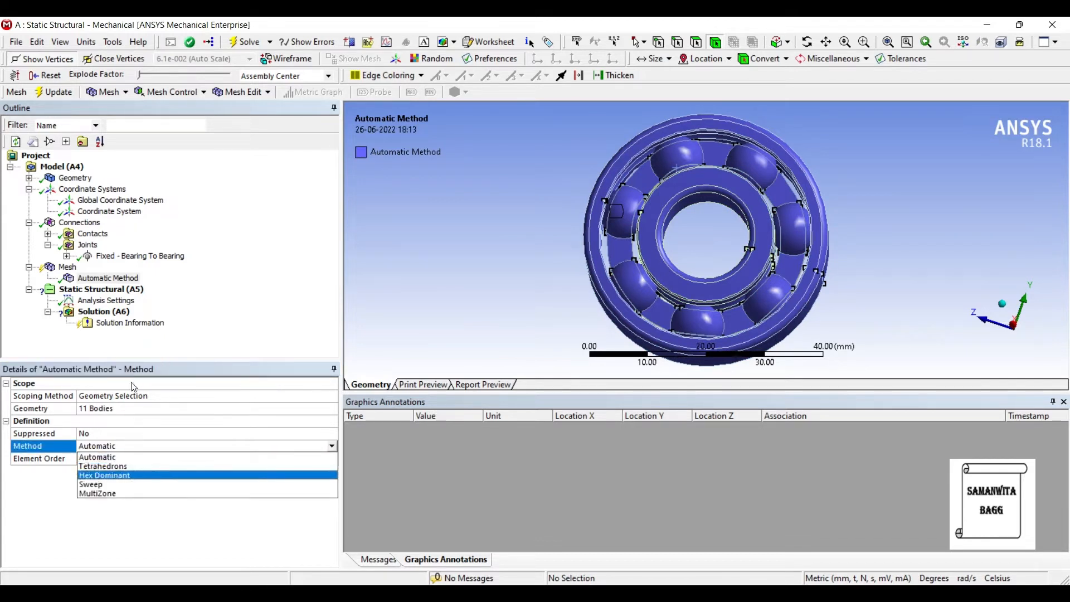
pyautogui.click(105, 474)
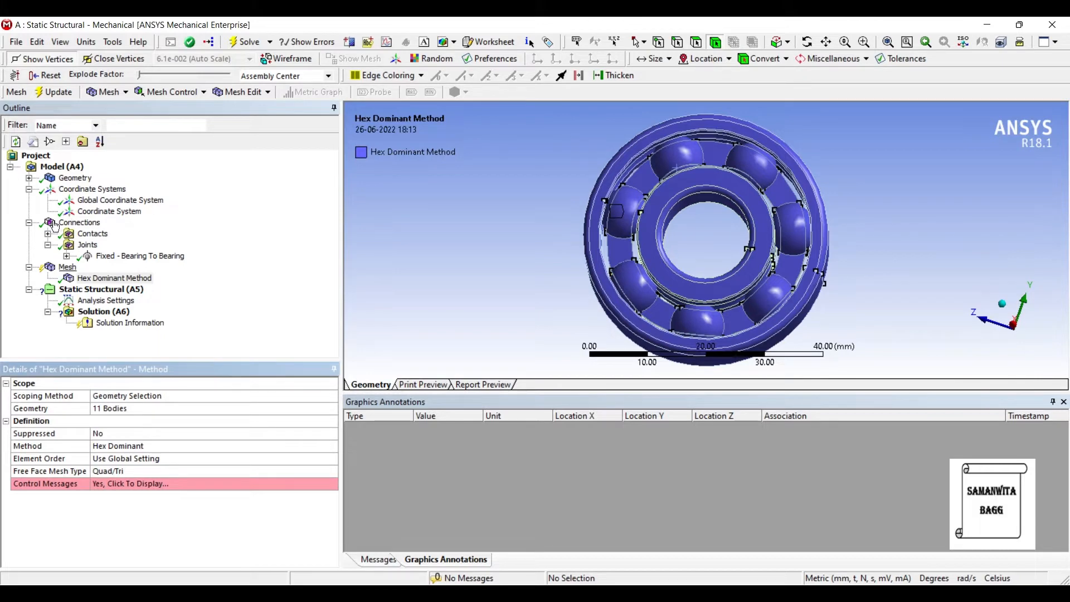
# Add a 3 mm body sizing on the two rings
pyautogui.rightClick(67, 266)
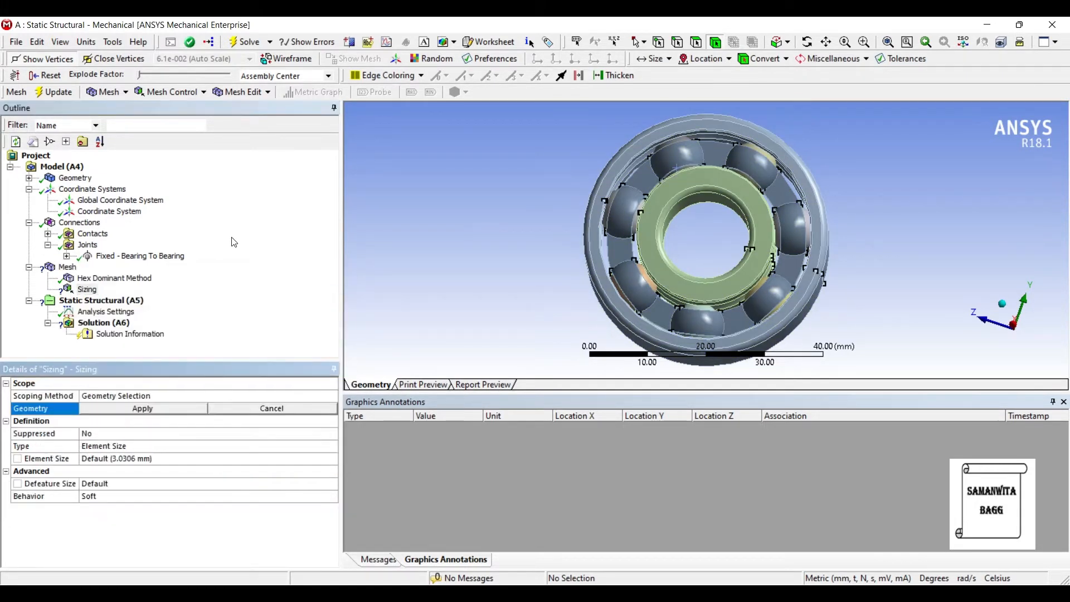
pyautogui.click(675, 232)
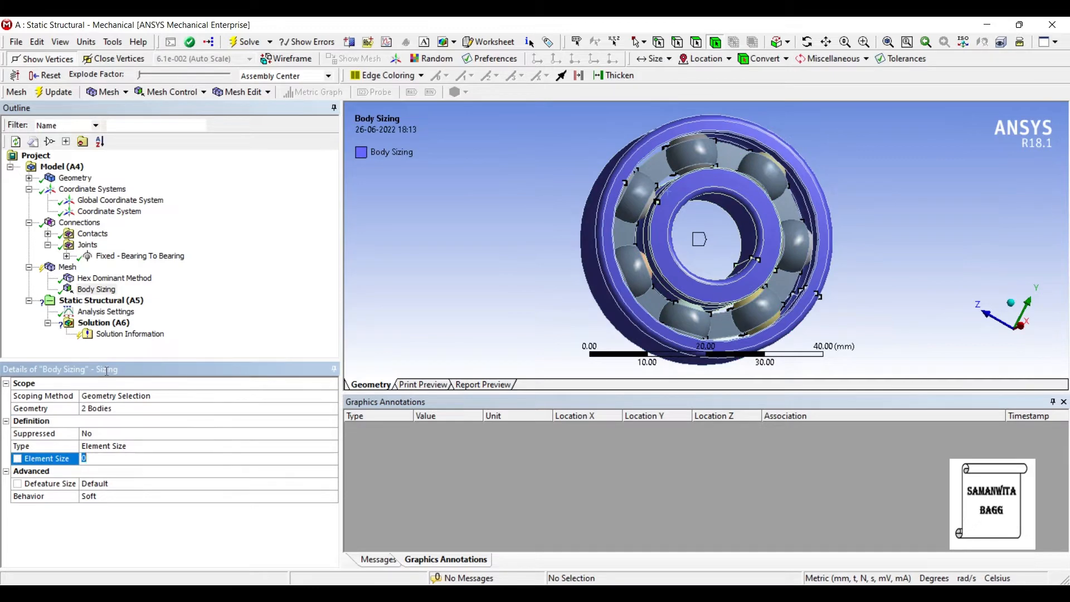
pyautogui.write('3. mm')
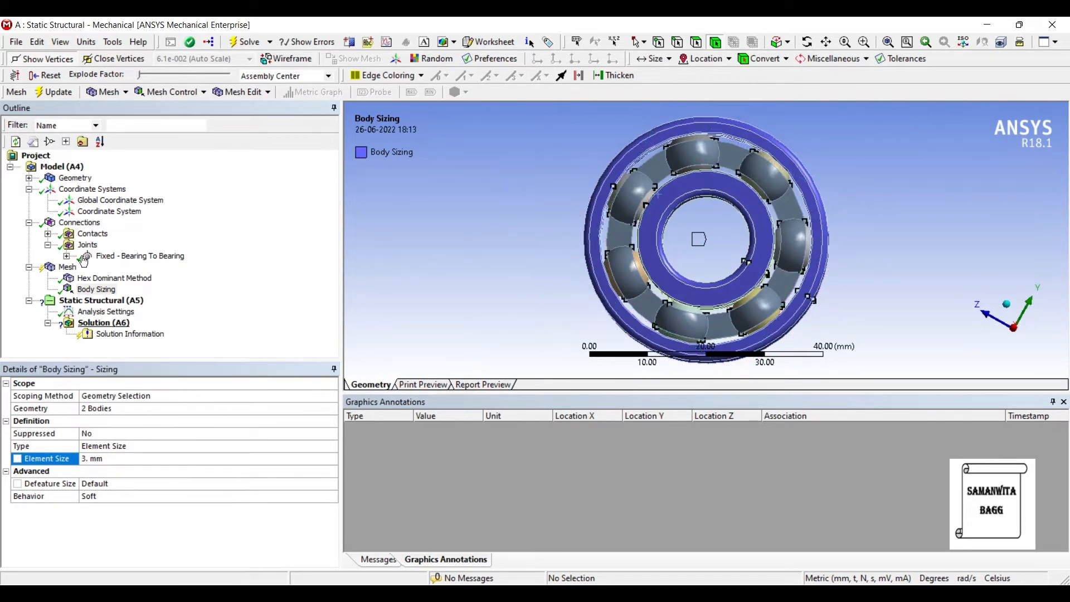
# Add a 1 mm body sizing on the nine ball bodies and generate the mesh
pyautogui.rightClick(67, 267)
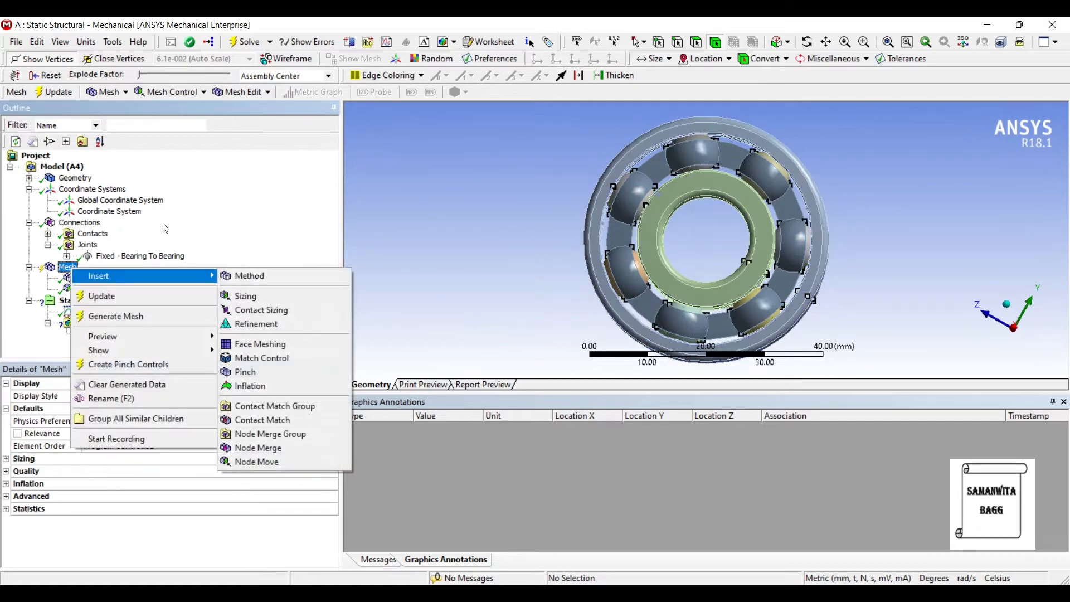
pyautogui.click(245, 296)
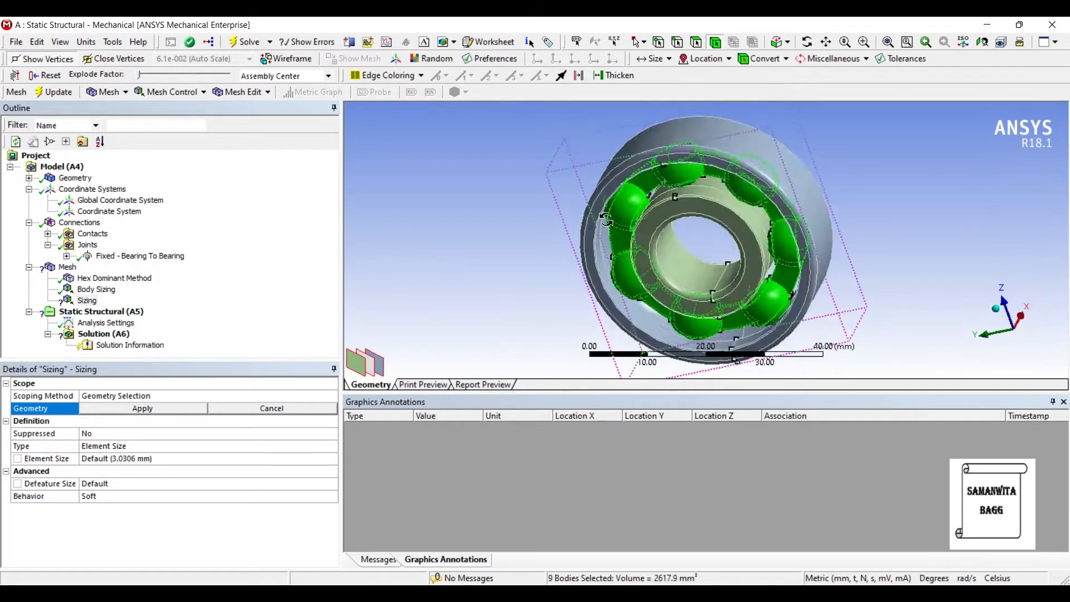
pyautogui.moveTo(607, 219); pyautogui.dragTo(384, 254)
pyautogui.write('1.')
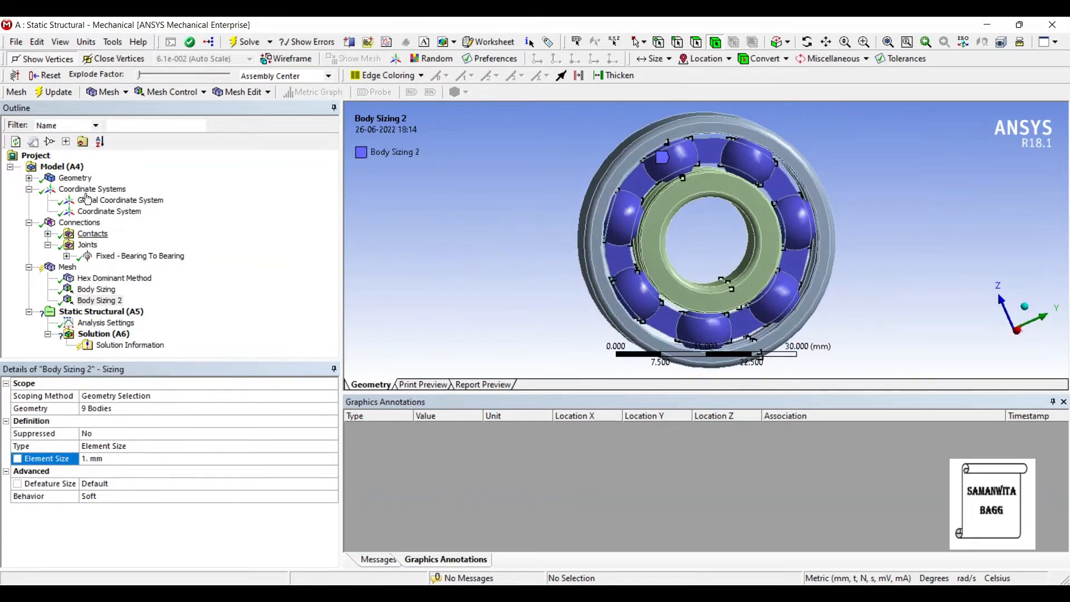
pyautogui.click(67, 266)
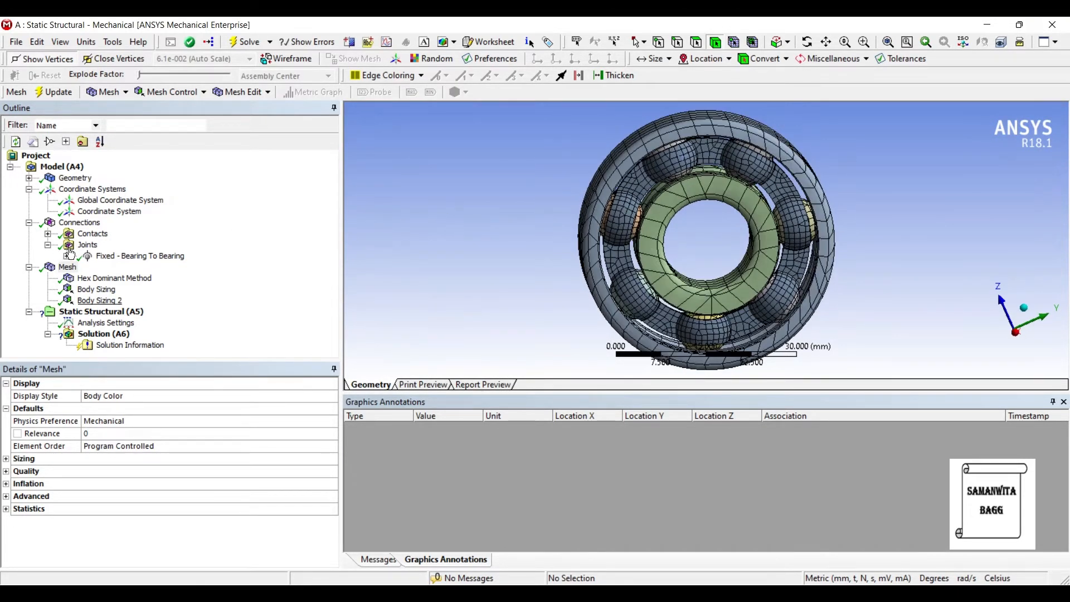
# Fix the bore face in X and Z and apply 10 MPa pressure to the outer ring face
pyautogui.click(101, 311)
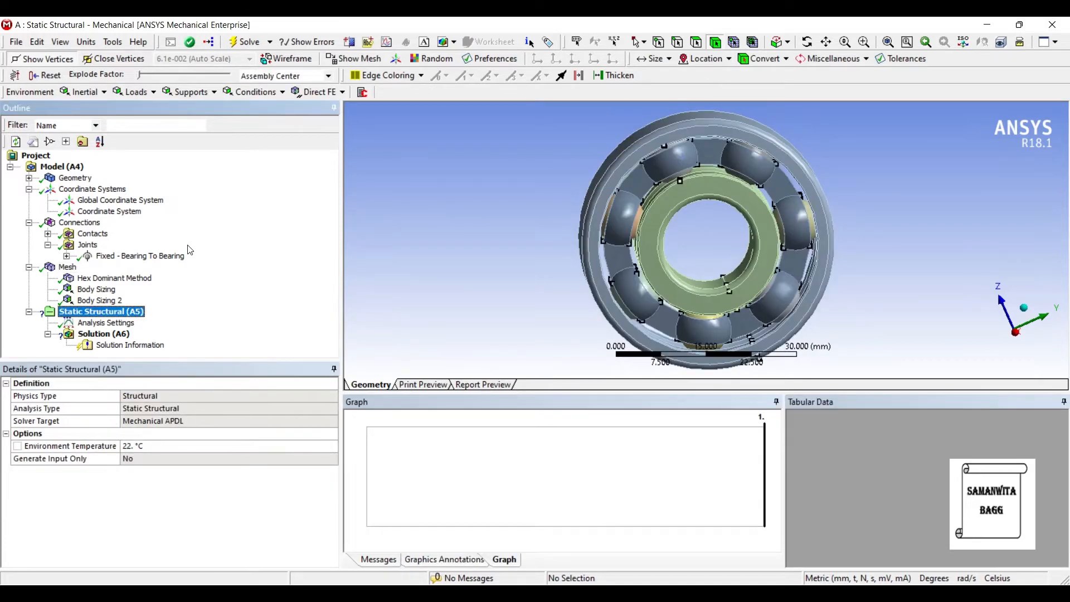
pyautogui.moveTo(102, 256)
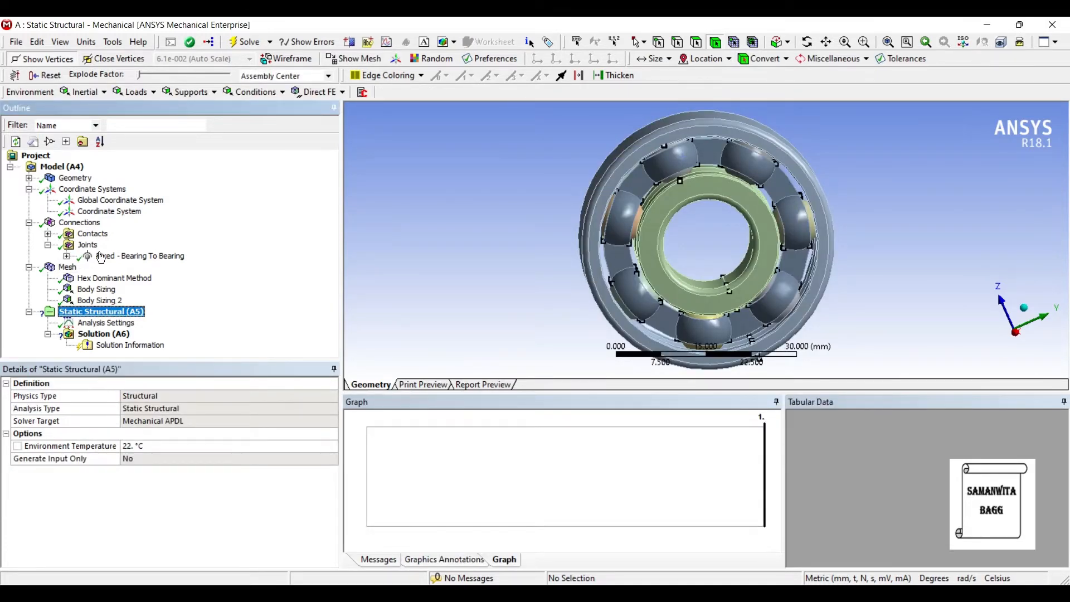
pyautogui.rightClick(101, 311)
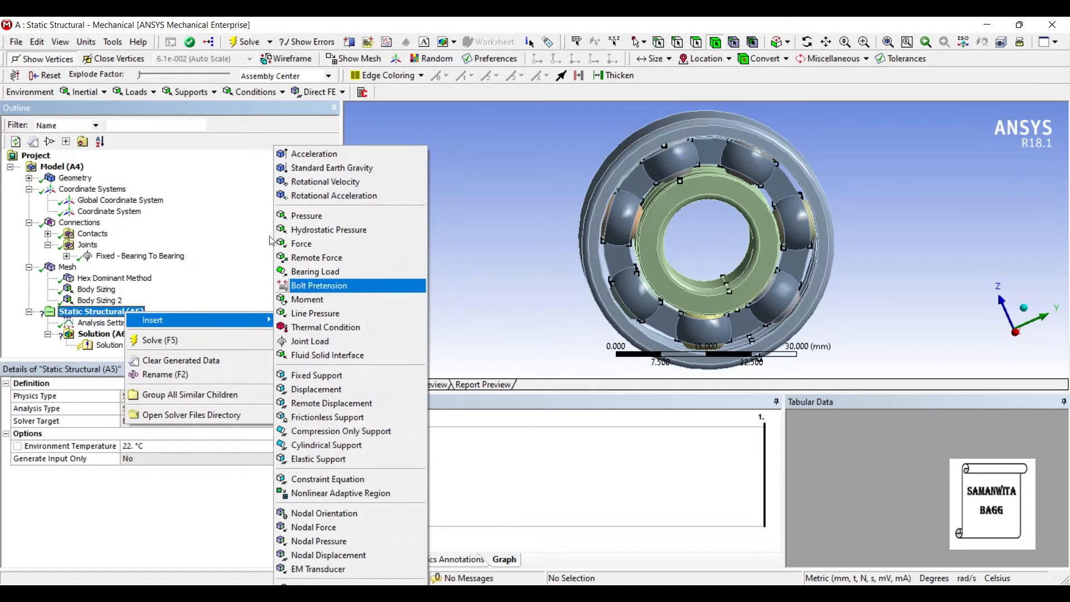
pyautogui.click(316, 389)
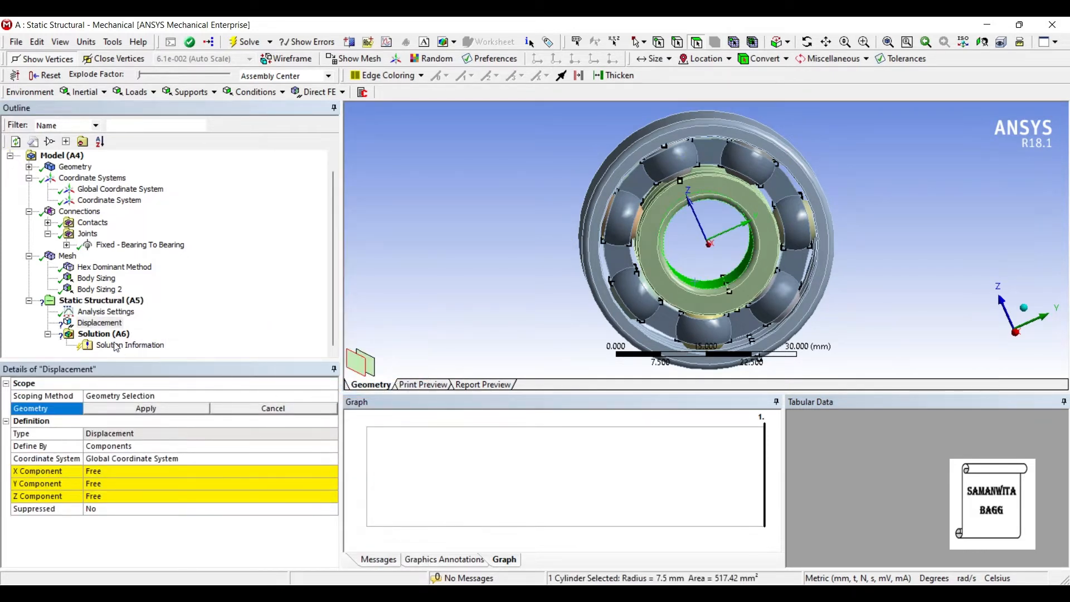
pyautogui.click(145, 408)
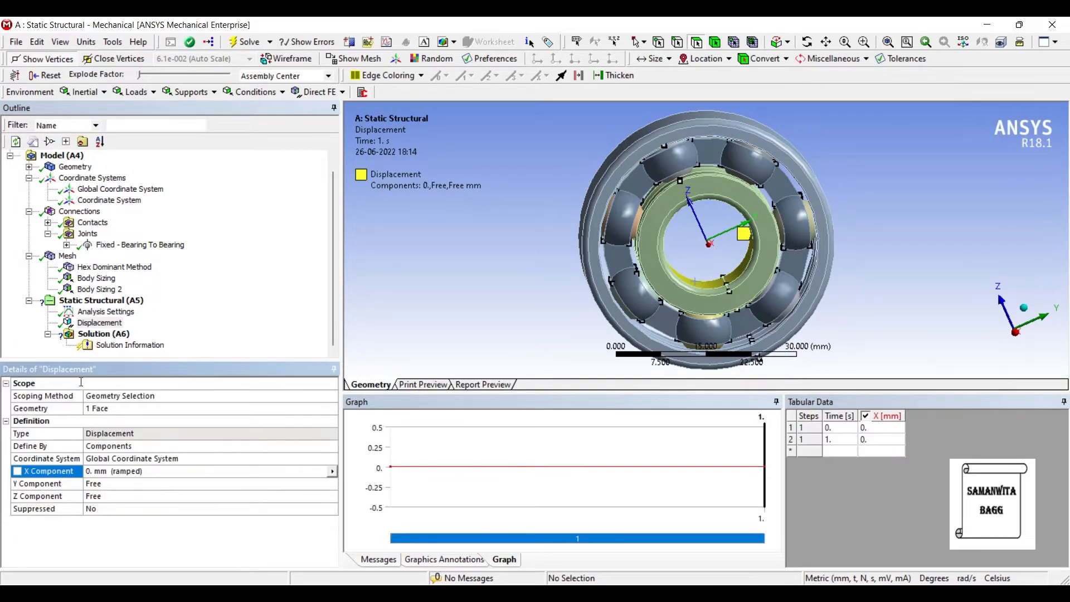
pyautogui.click(37, 495)
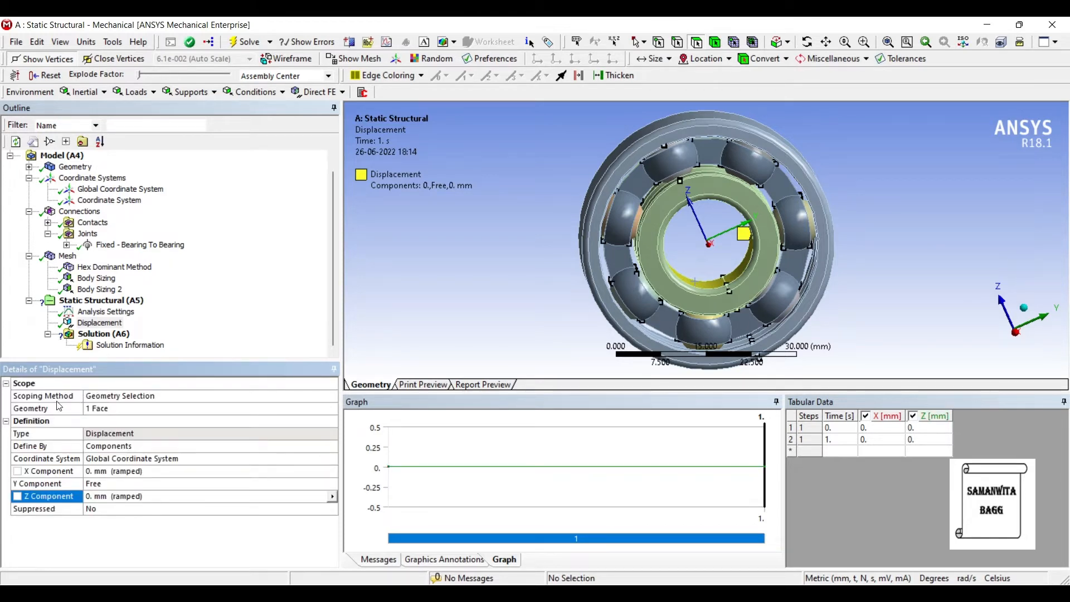
pyautogui.moveTo(542, 136)
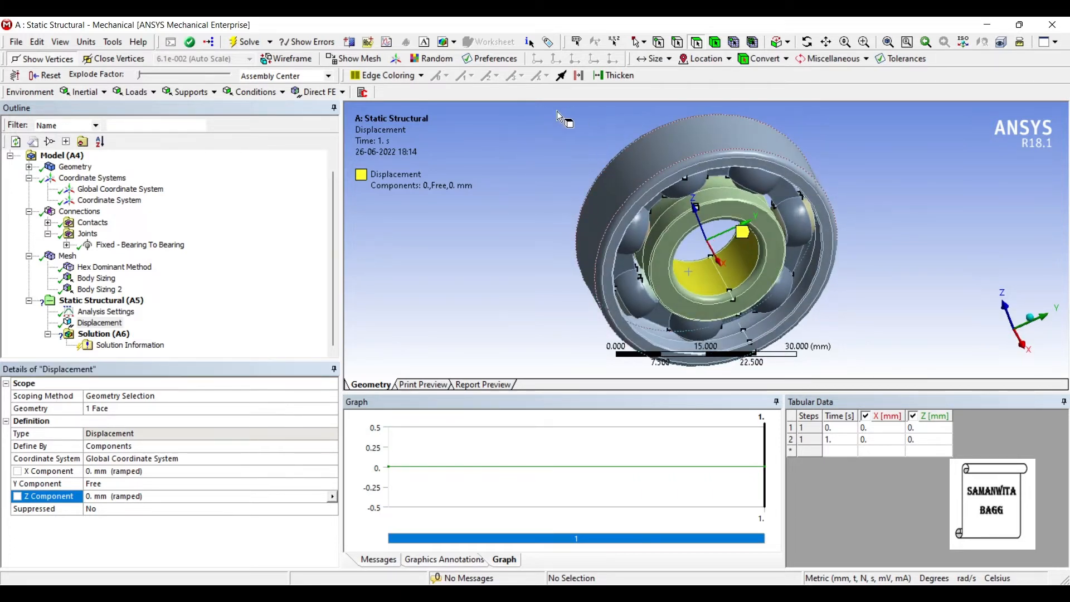
pyautogui.moveTo(524, 130)
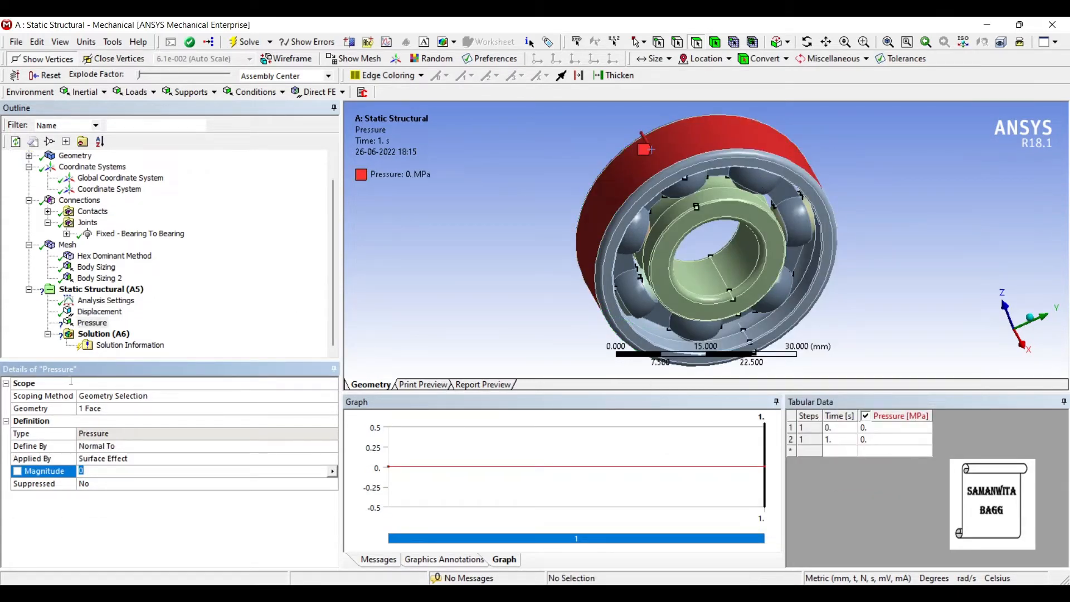
pyautogui.write('10. MPa  (ramped')
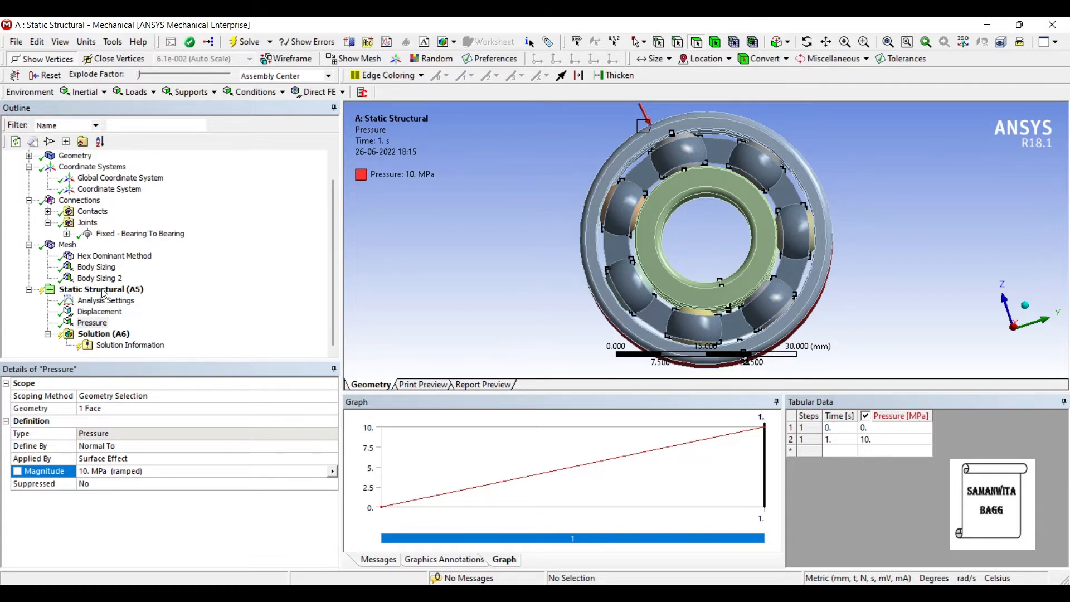
# Insert Total Deformation and Equivalent (von-Mises) Stress results under Solution
pyautogui.rightClick(103, 333)
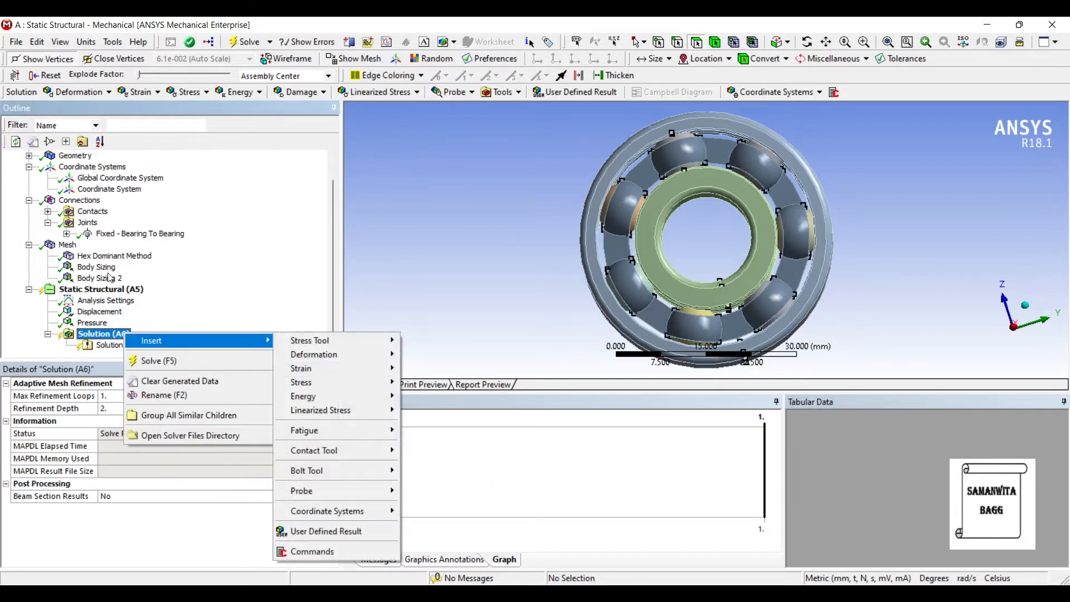
pyautogui.moveTo(315, 354)
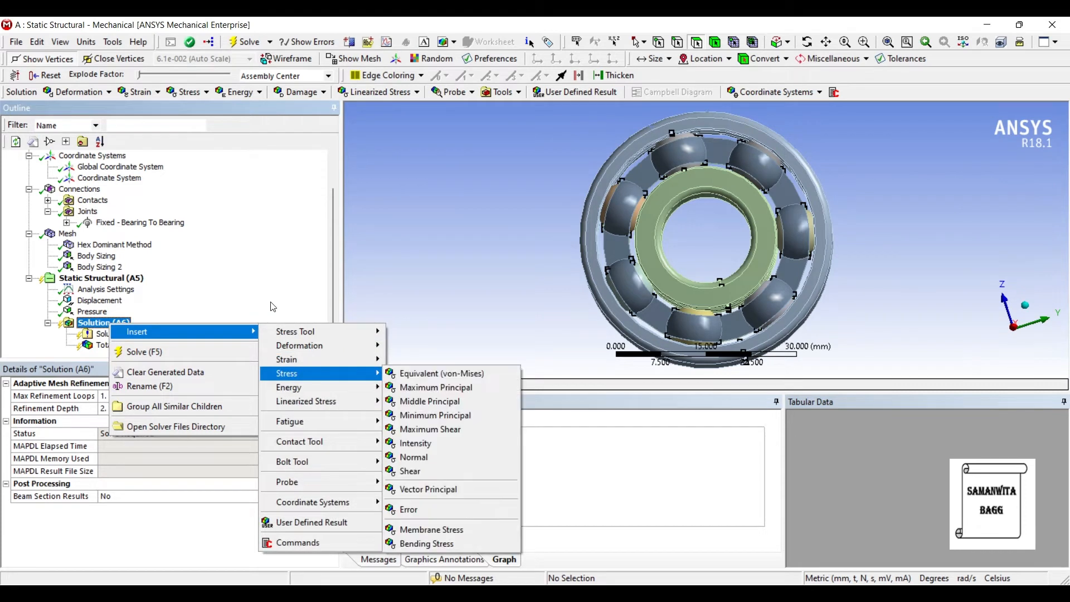
pyautogui.click(442, 373)
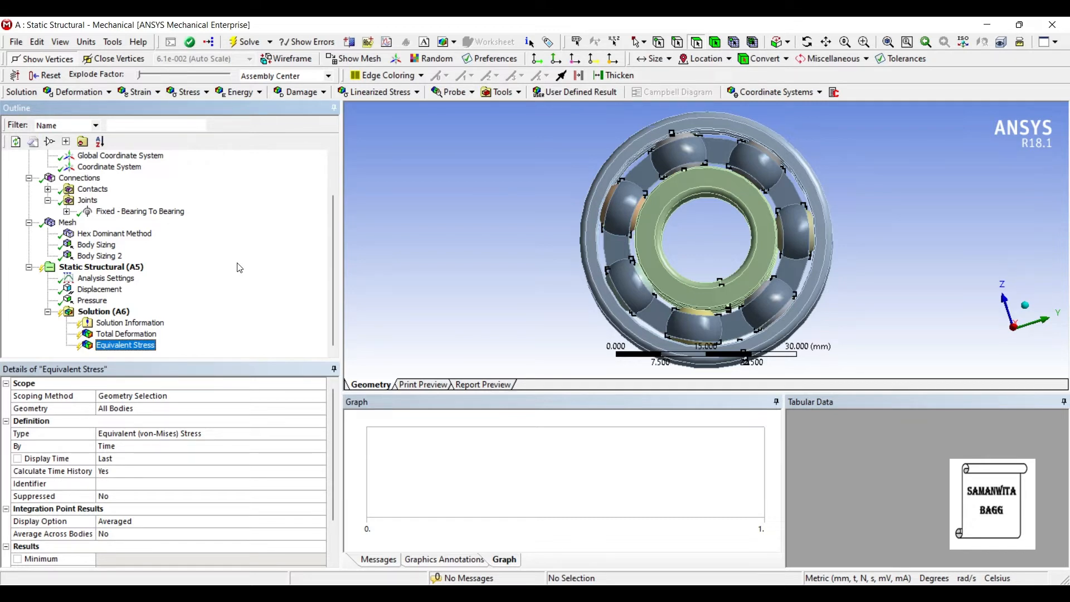
pyautogui.rightClick(103, 311)
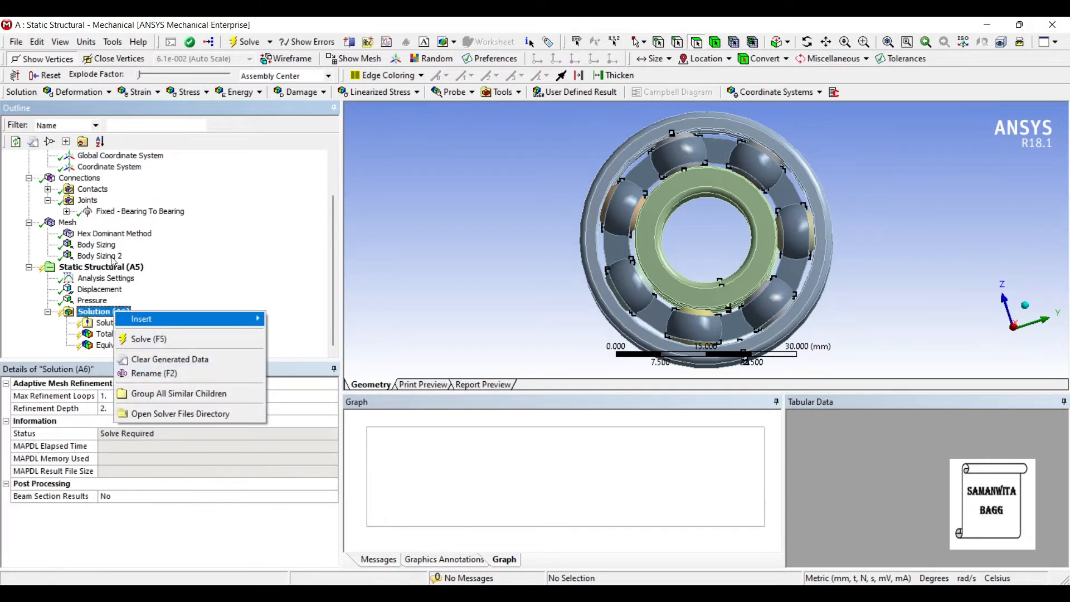
pyautogui.moveTo(141, 319)
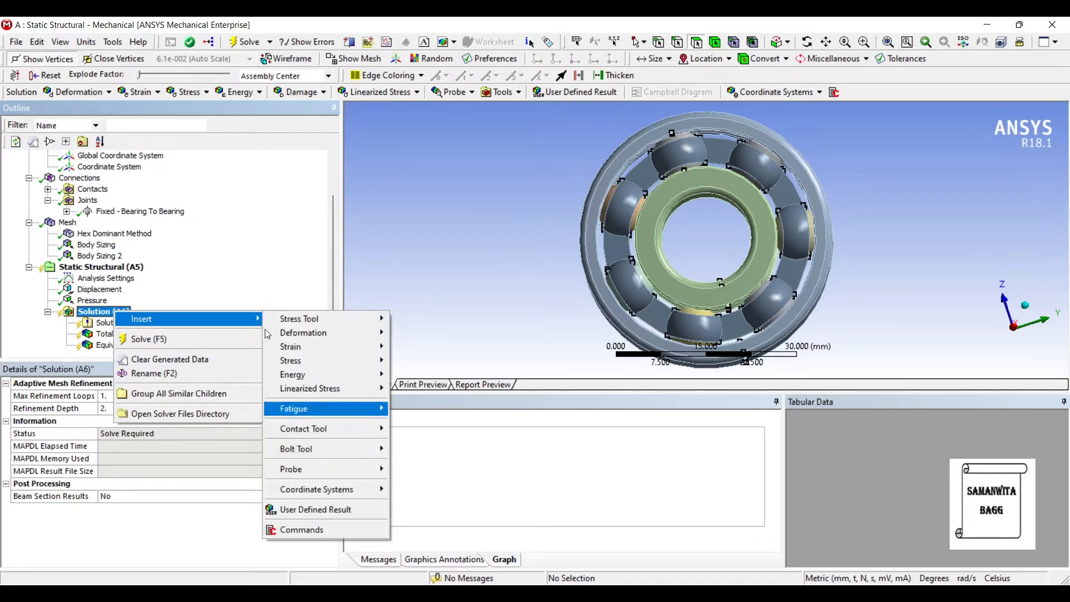
# Insert a Goodman Fatigue Tool holding Life and Safety Factor results
pyautogui.click(293, 408)
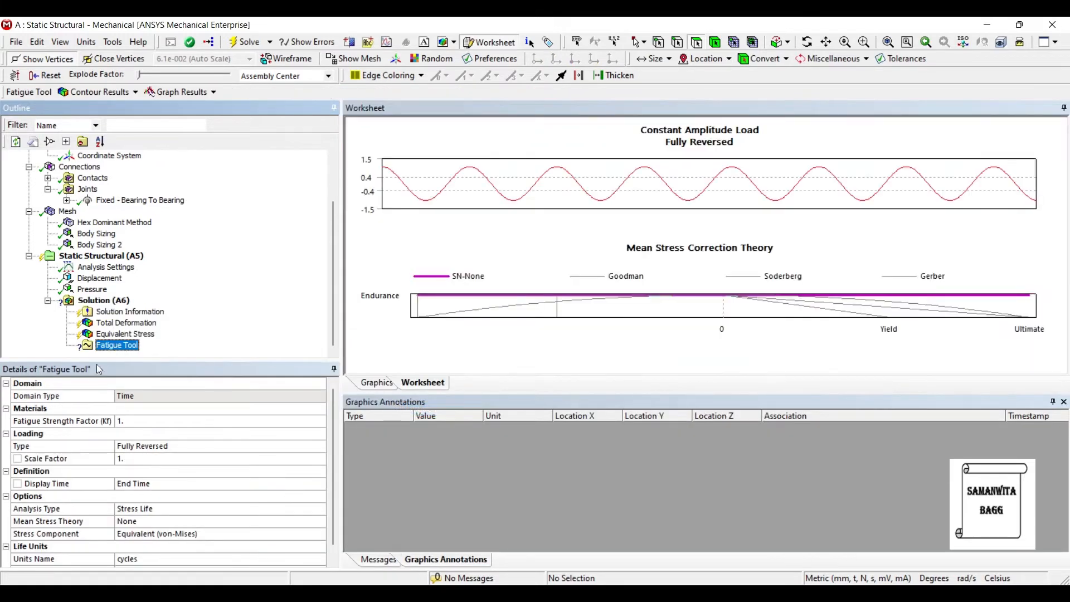
pyautogui.moveTo(132, 370)
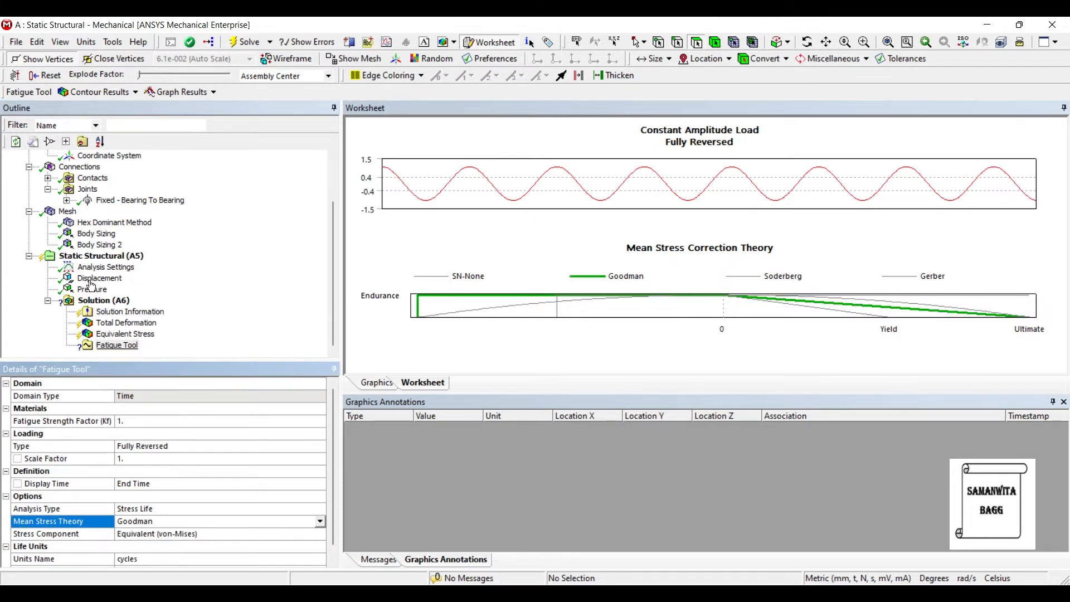
pyautogui.rightClick(116, 344)
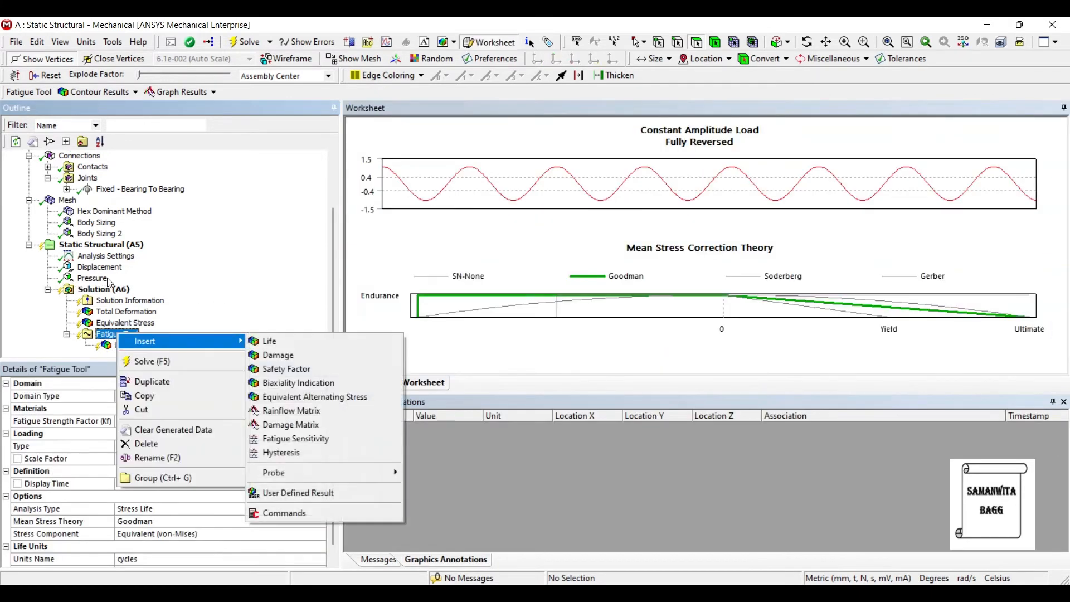
pyautogui.click(286, 369)
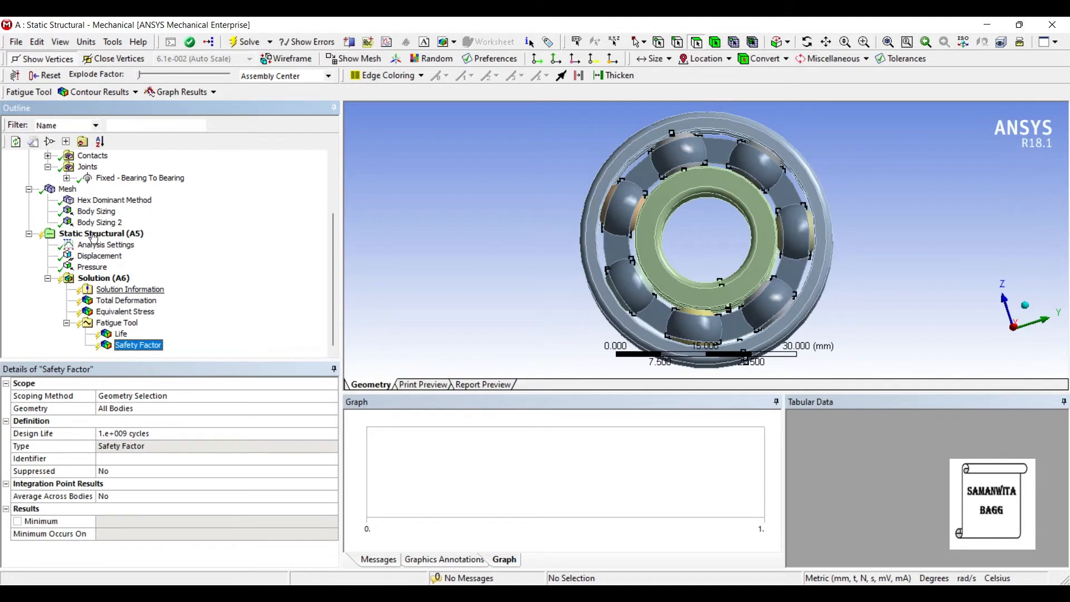
pyautogui.click(103, 277)
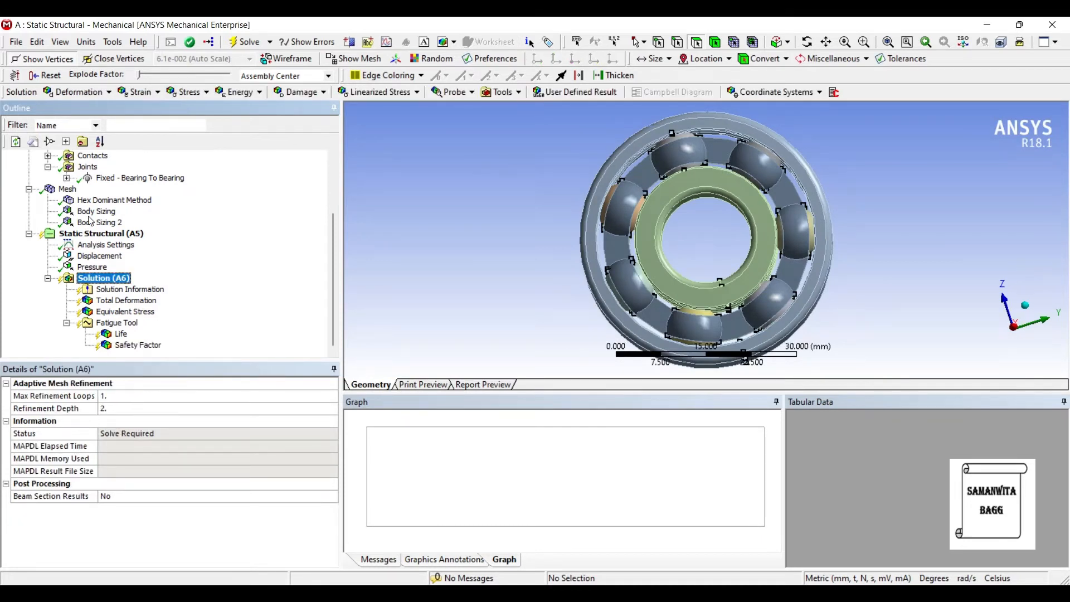
# Solve the model and animate the total deformation, peaking near 0.0071 mm
pyautogui.rightClick(104, 278)
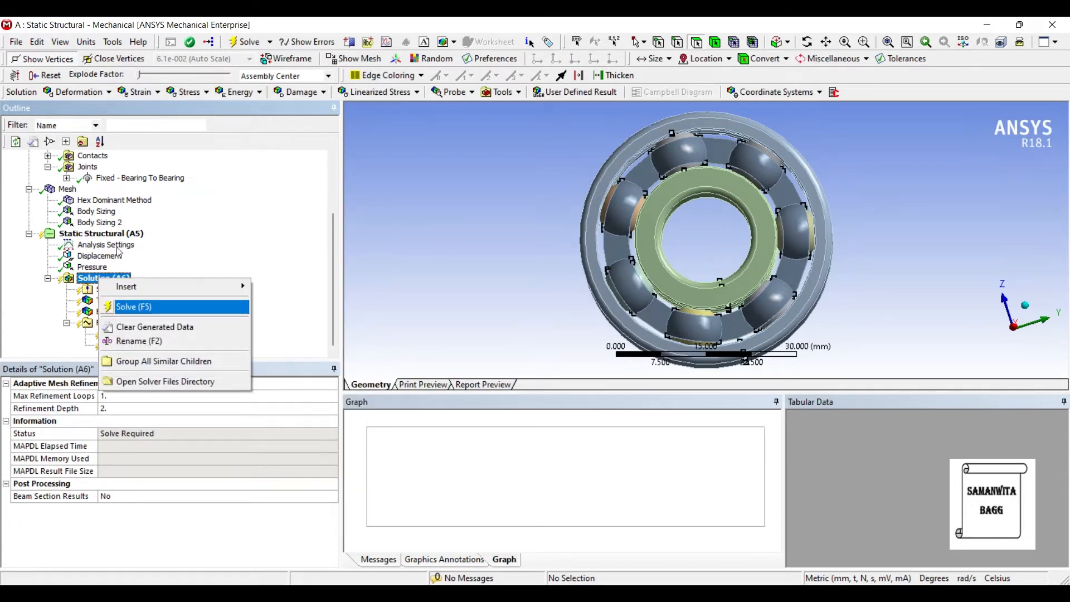
pyautogui.click(134, 307)
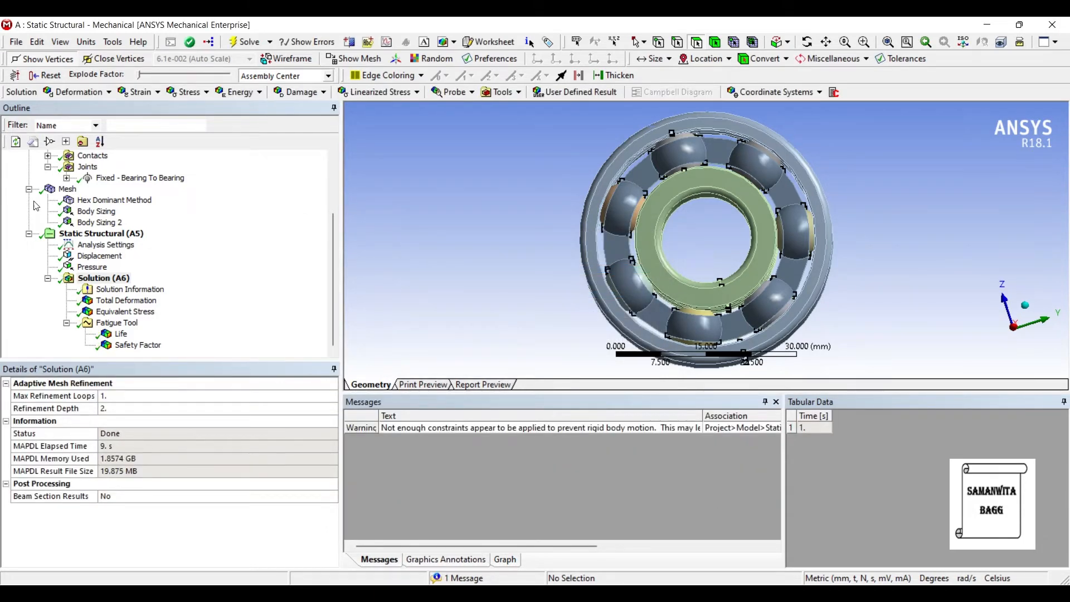
pyautogui.click(126, 300)
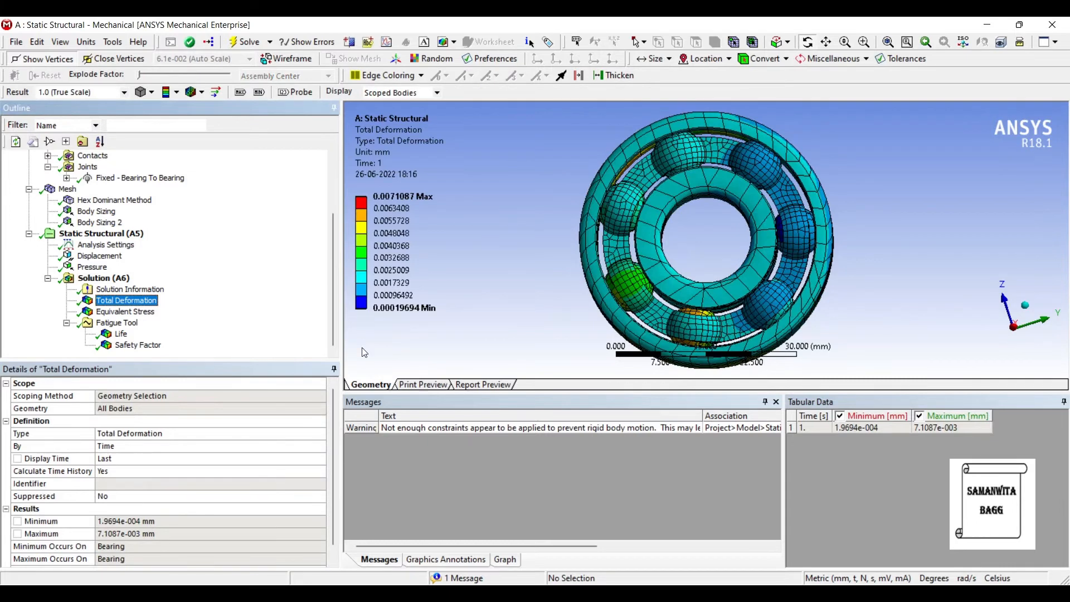
pyautogui.click(504, 558)
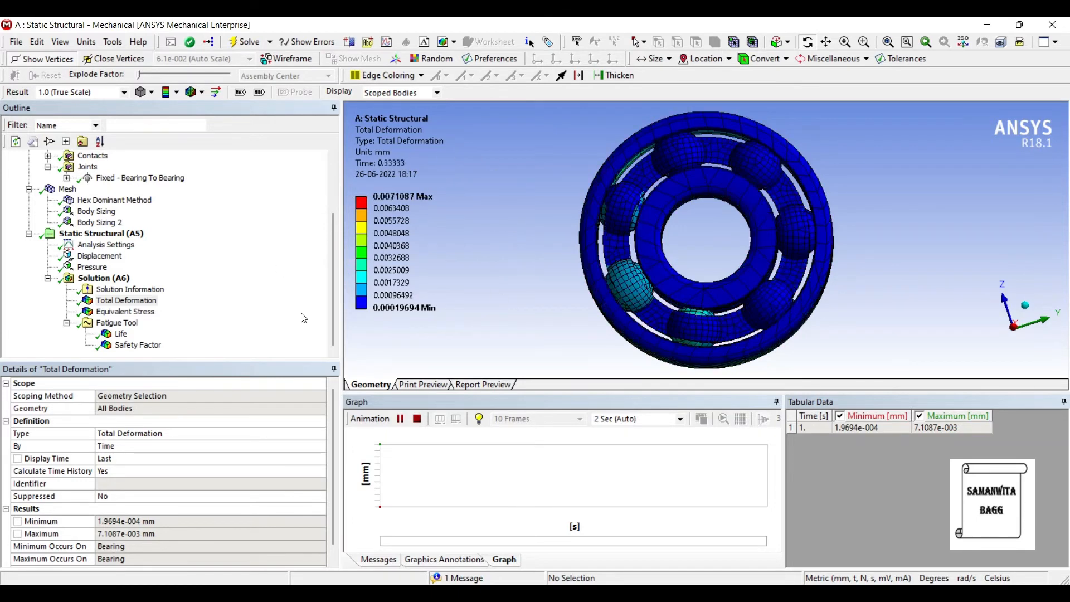
pyautogui.click(400, 418)
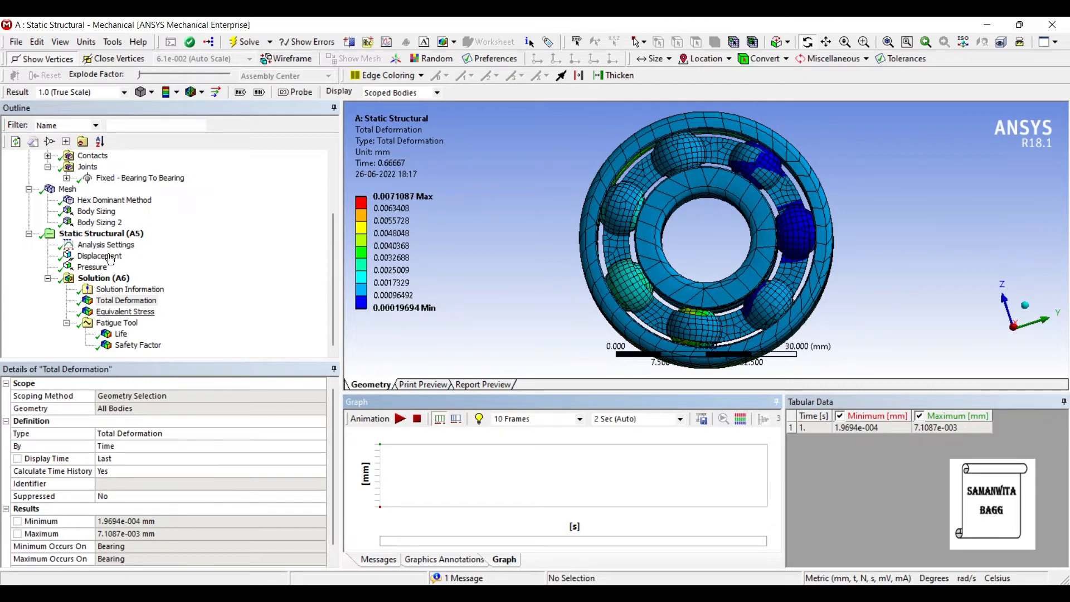
pyautogui.click(125, 311)
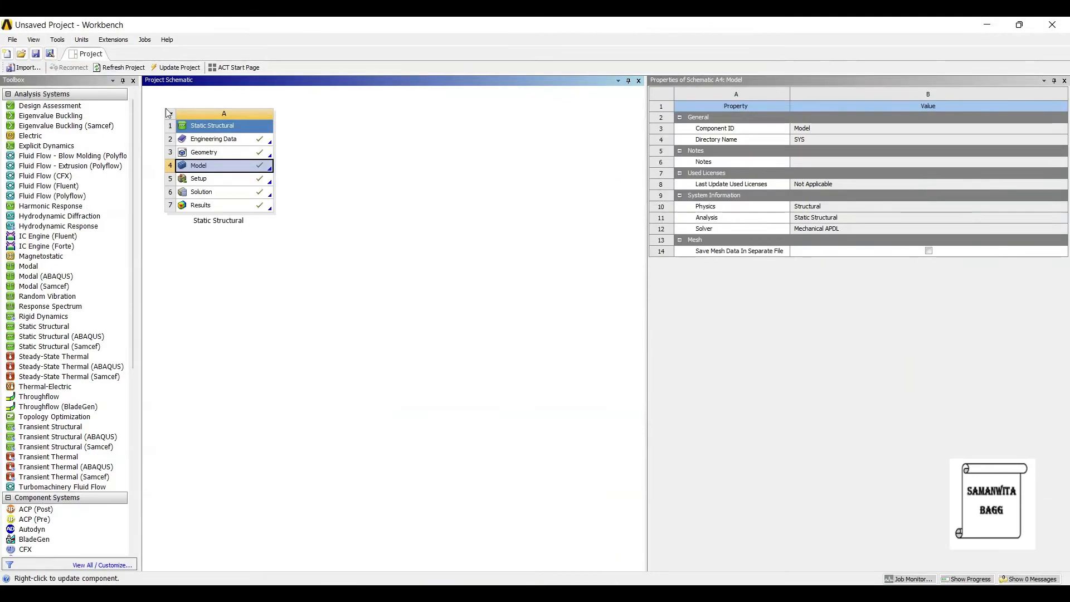
# Set Structural Steel's alternating stress curve interpolation to Semi-Log in Engineering Data
pyautogui.doubleClick(213, 139)
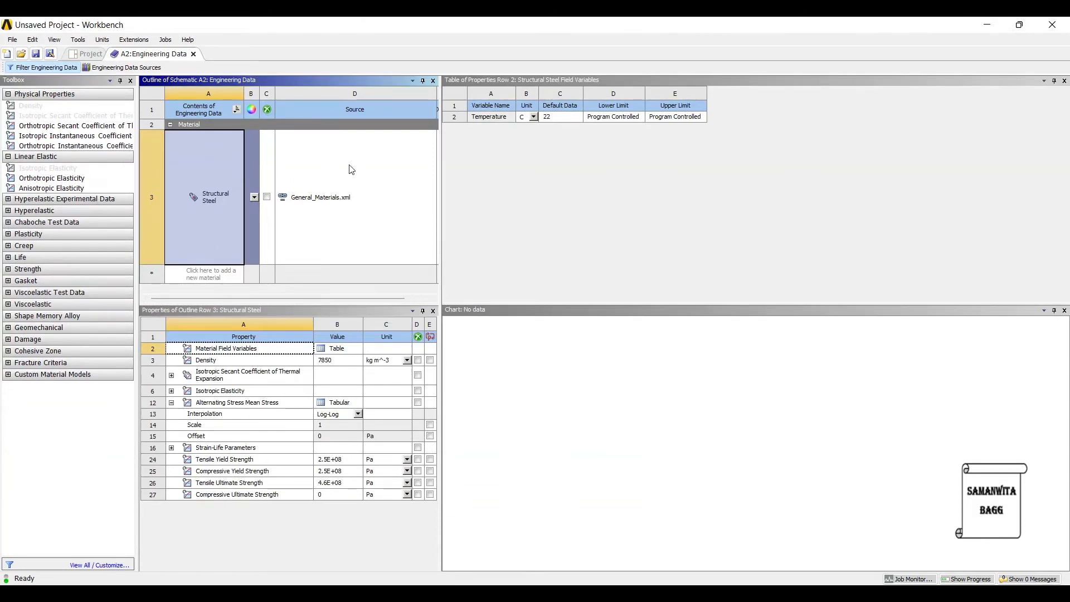
pyautogui.doubleClick(215, 198)
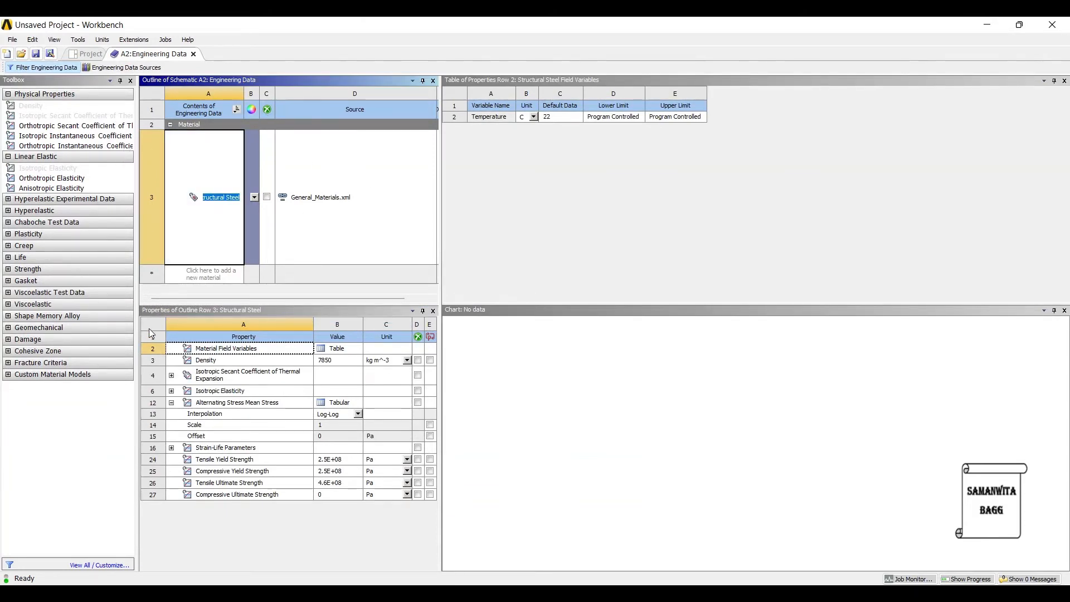
pyautogui.click(236, 403)
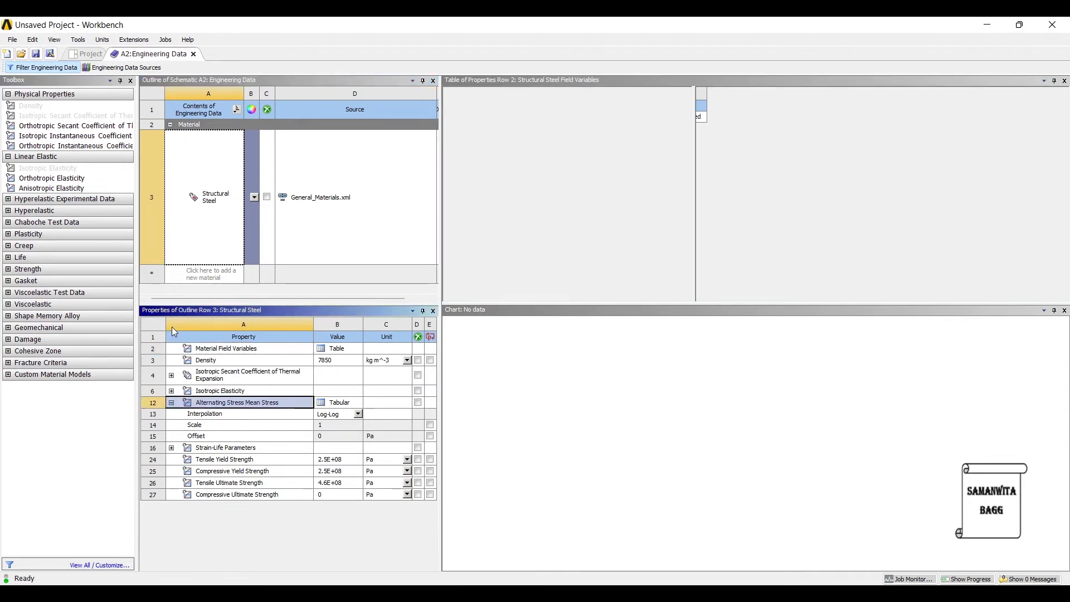
pyautogui.click(236, 403)
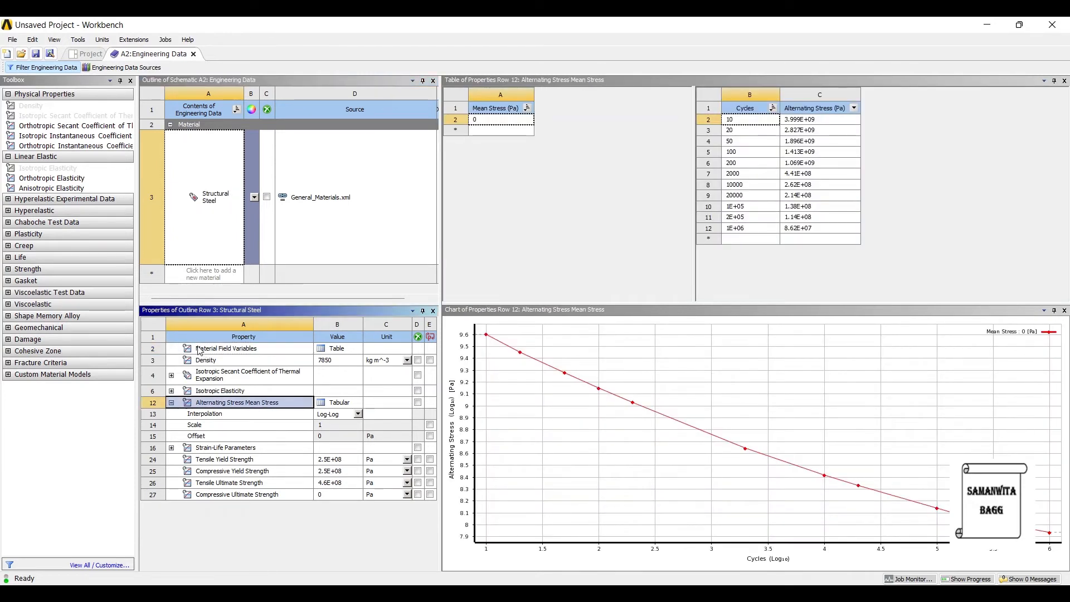
pyautogui.click(358, 413)
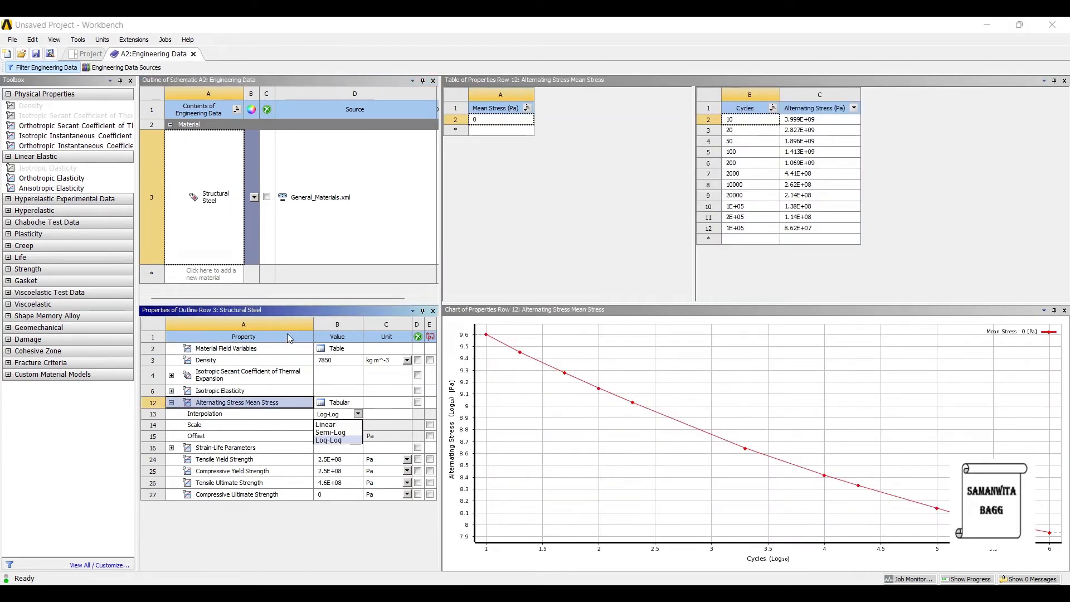
pyautogui.click(330, 433)
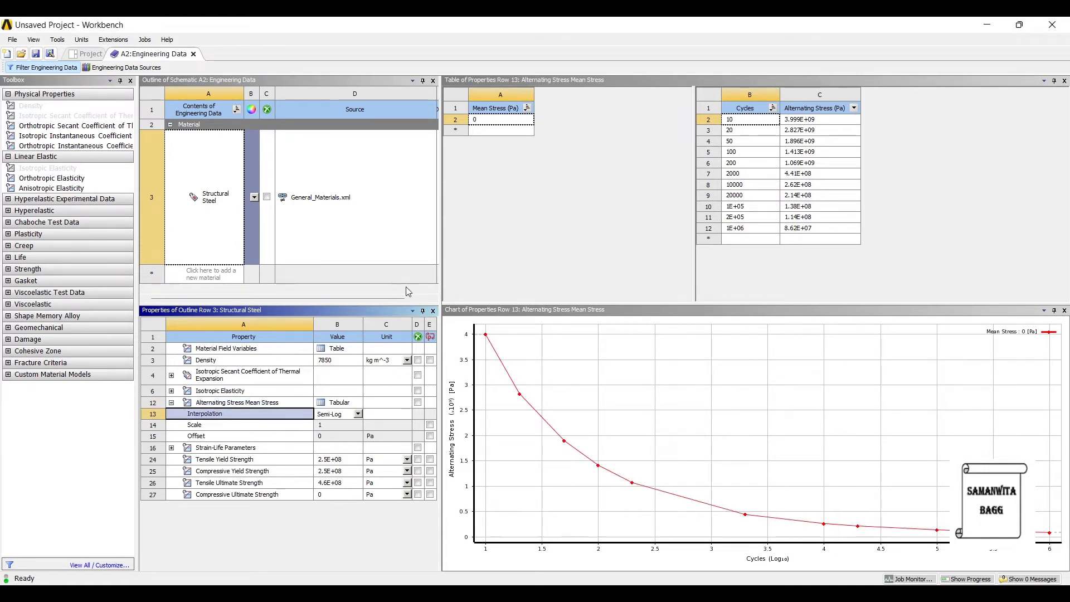
pyautogui.moveTo(660, 194)
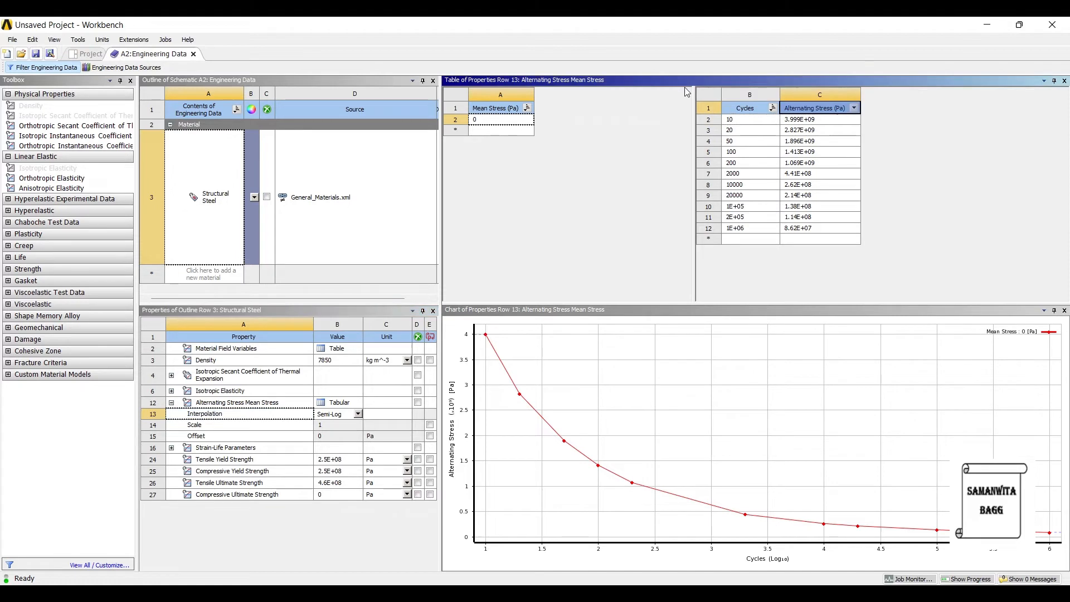
# Return to the project schematic and refresh the project
pyautogui.click(854, 108)
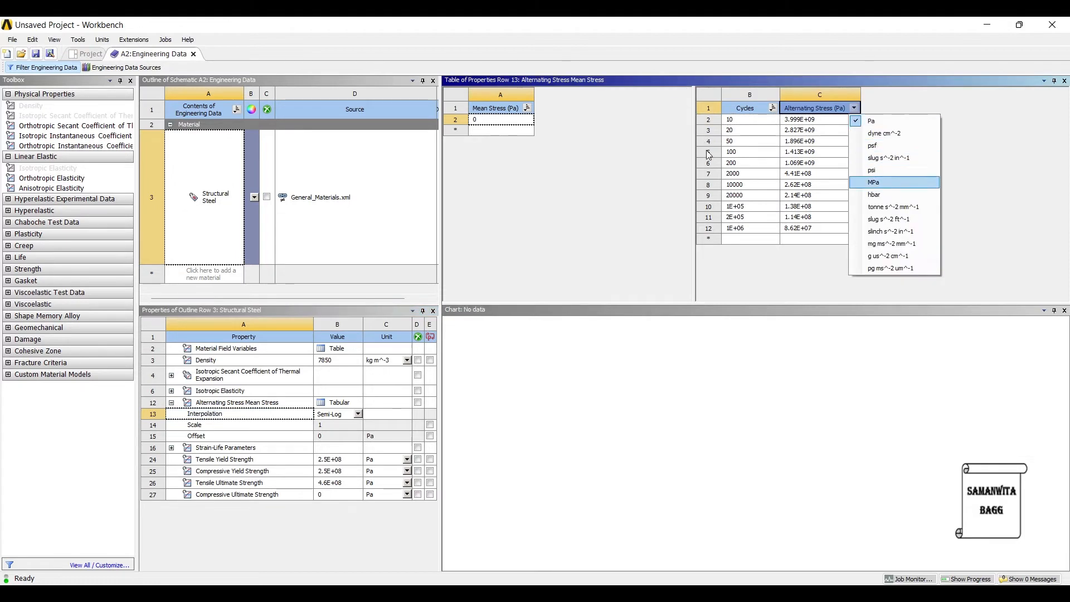
pyautogui.click(873, 181)
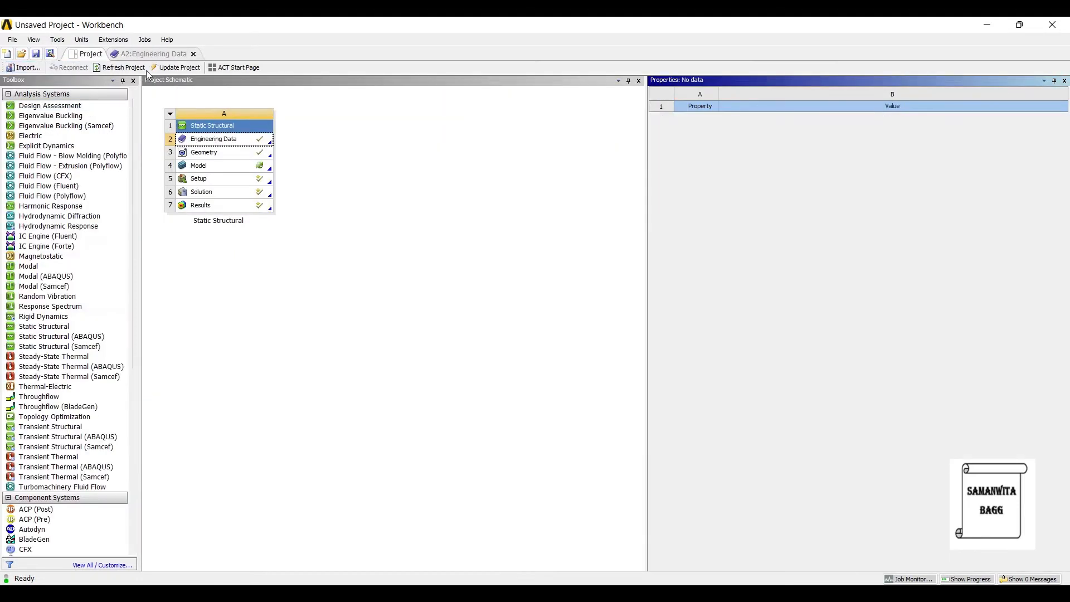
pyautogui.click(178, 67)
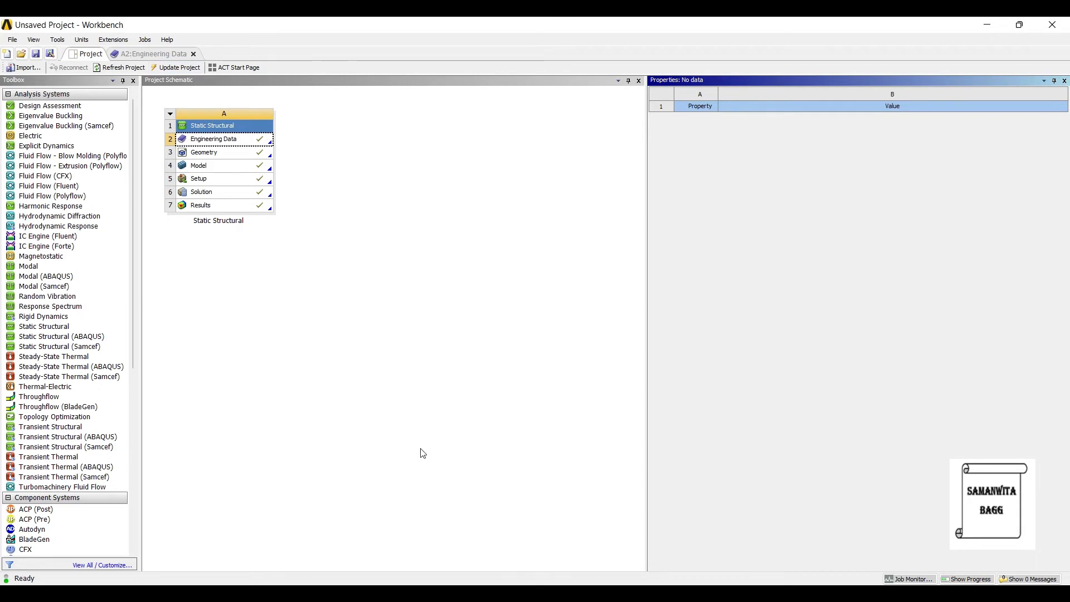
pyautogui.click(199, 165)
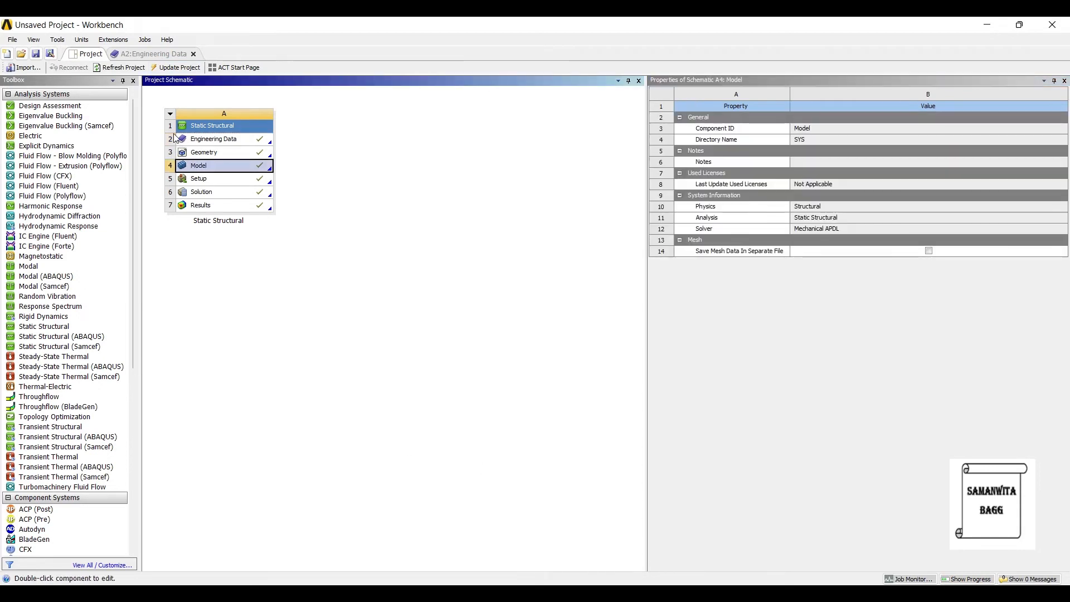
# Open the model in Mechanical and view total deformation, equivalent stress, life and safety factor contours
pyautogui.doubleClick(198, 165)
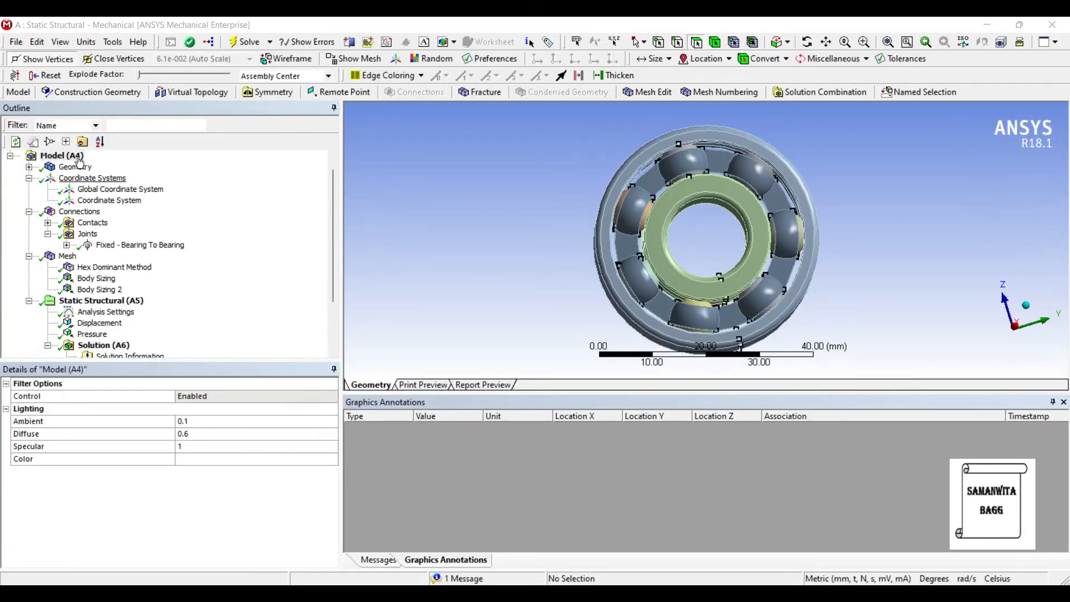
pyautogui.click(126, 300)
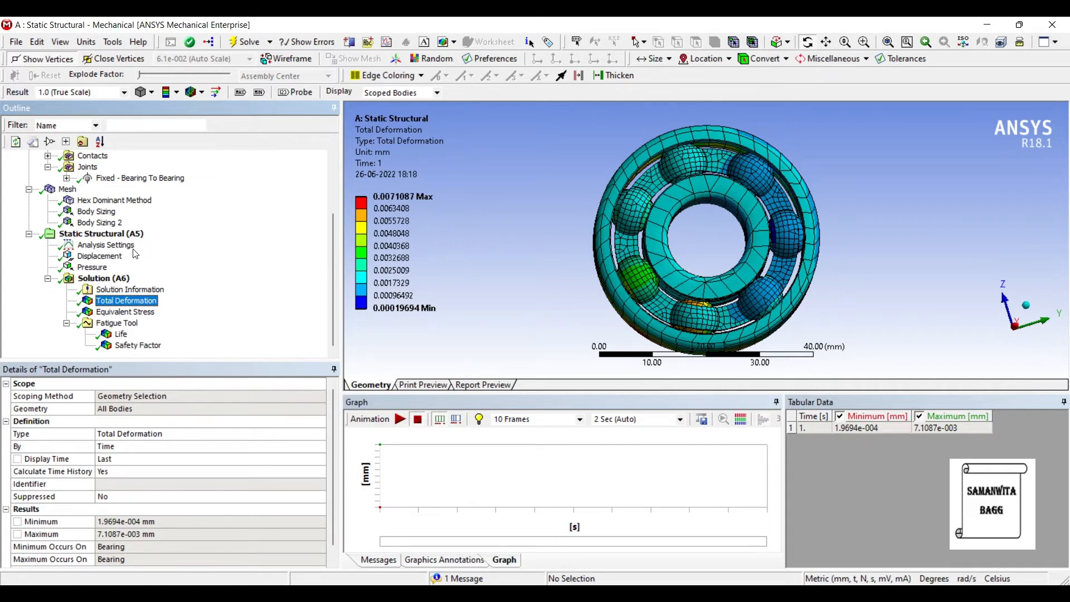
pyautogui.click(126, 311)
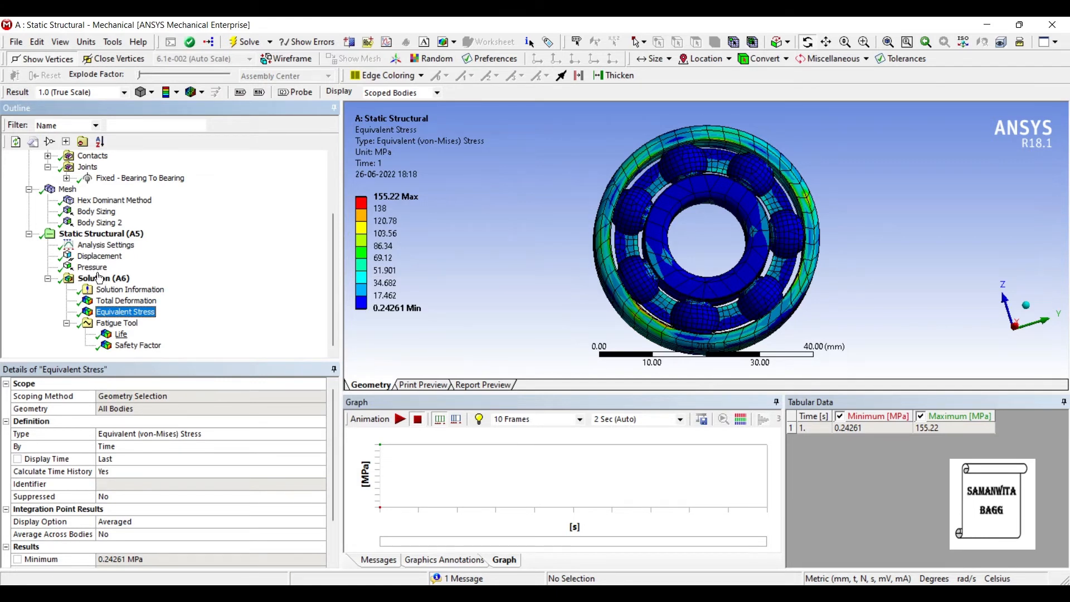
pyautogui.click(121, 334)
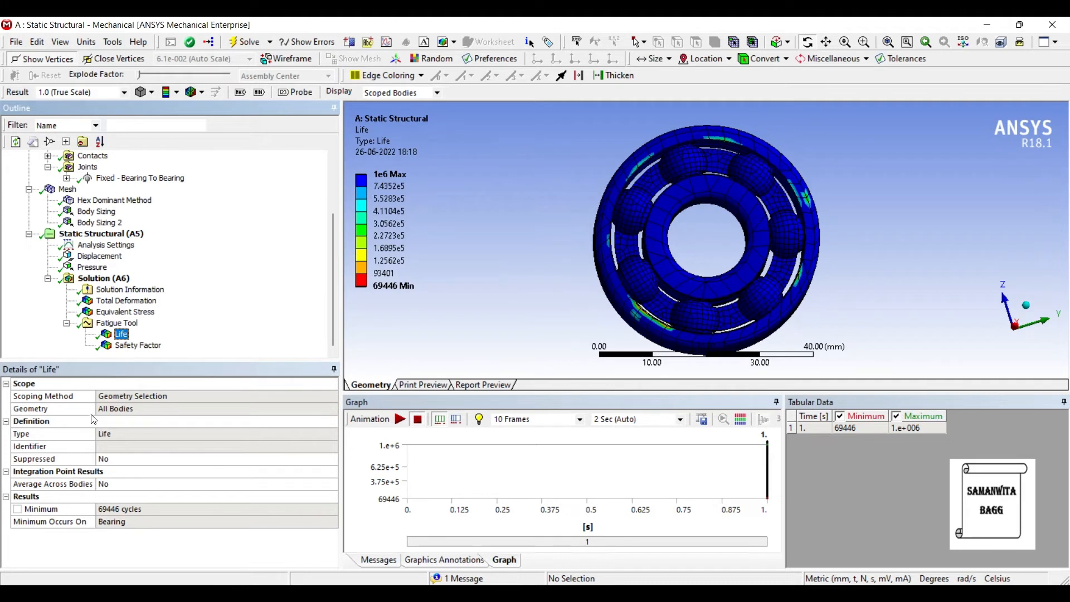
pyautogui.moveTo(109, 408)
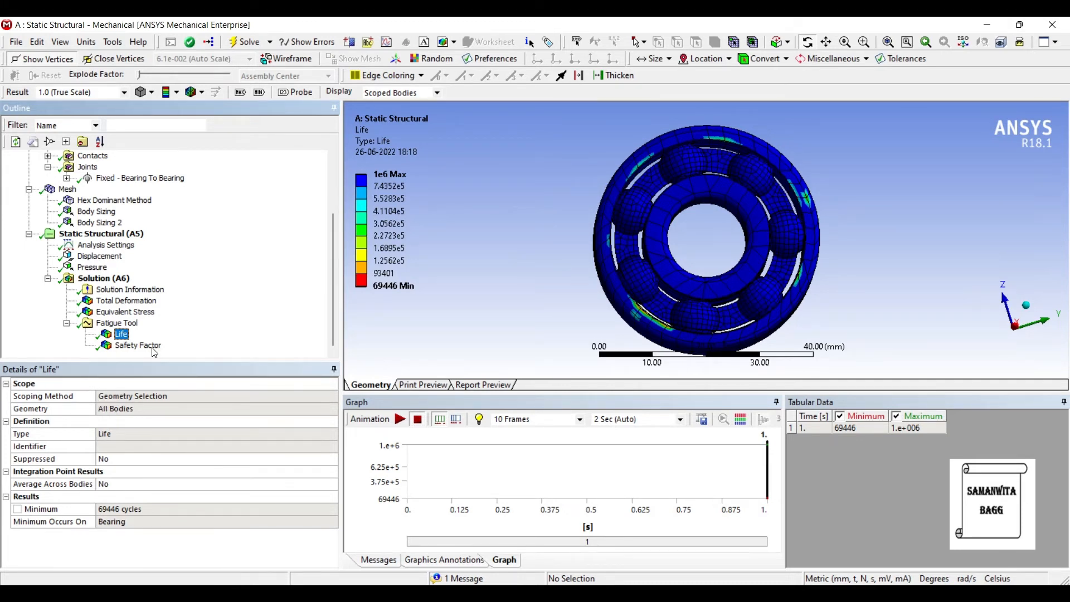
pyautogui.click(138, 344)
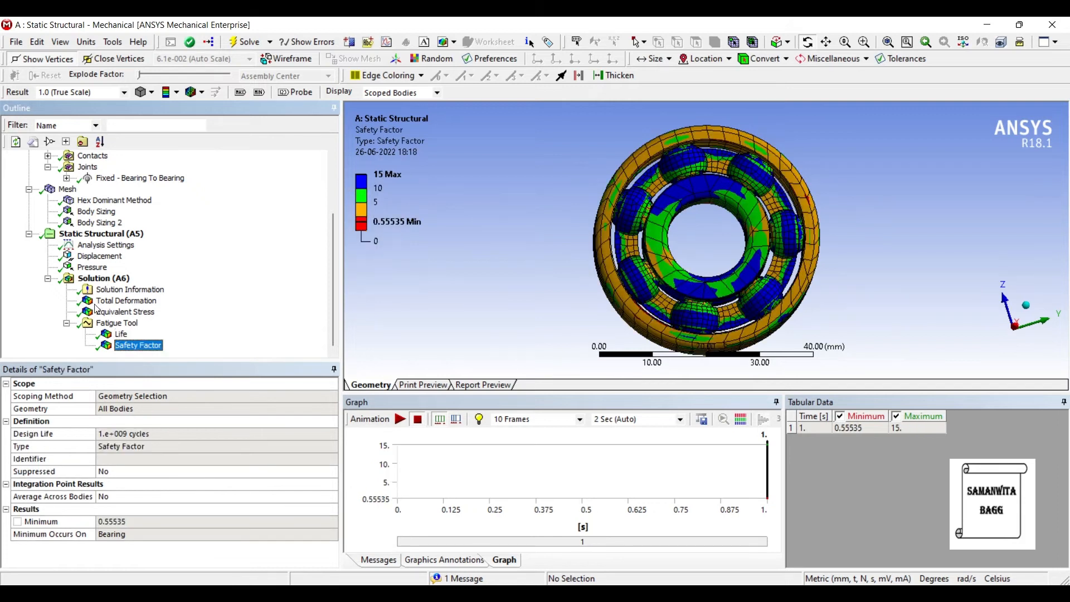
pyautogui.moveTo(126, 290)
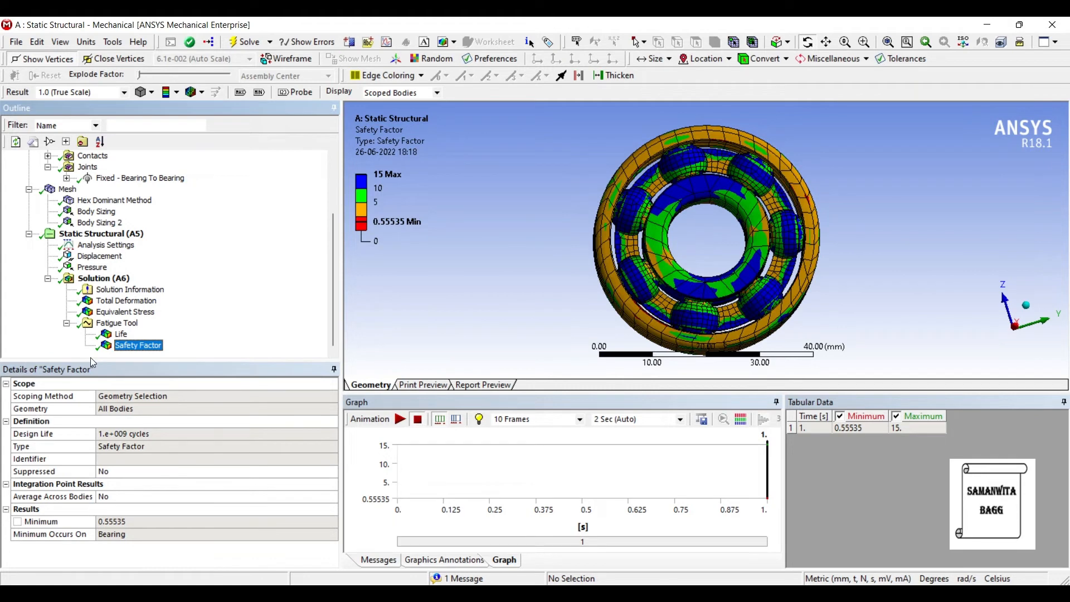
# Compare life (min 69,446 cycles) and safety factor (min 0.555) again, then check the pressure load magnitude
pyautogui.click(121, 333)
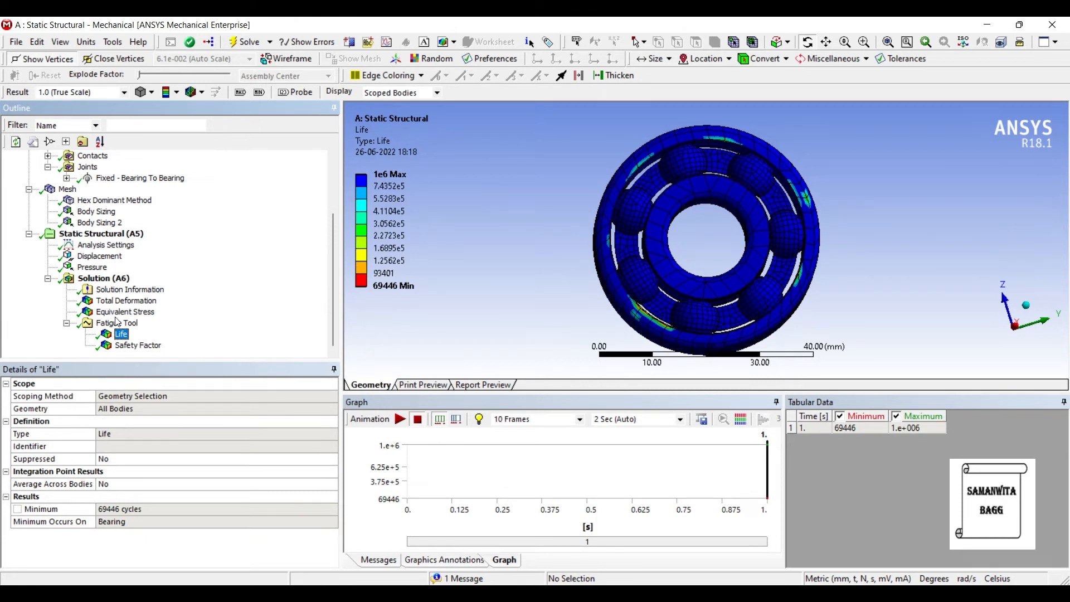
pyautogui.click(138, 344)
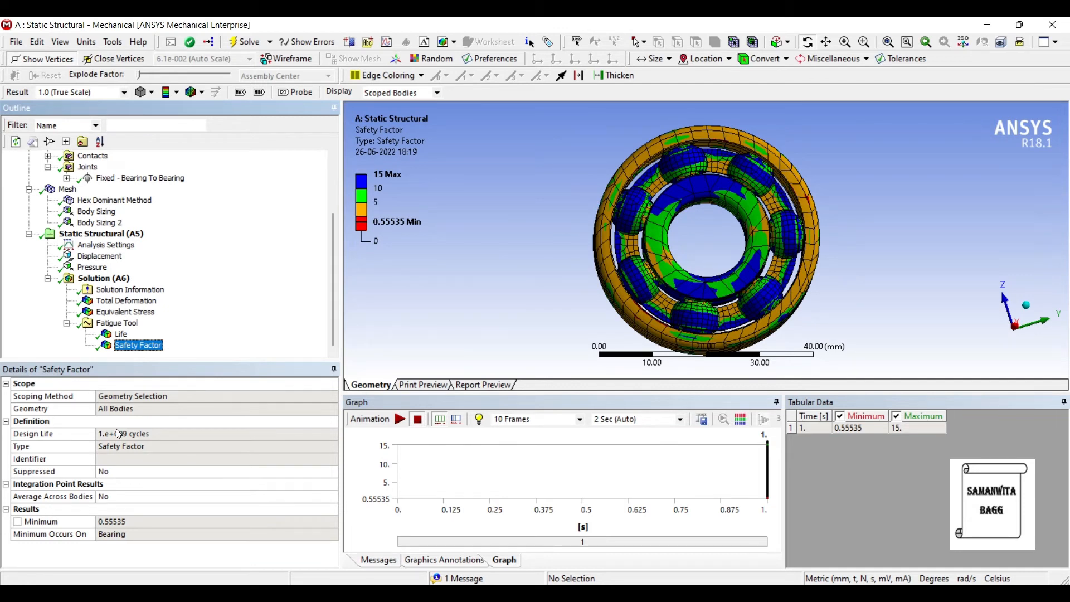
pyautogui.click(121, 334)
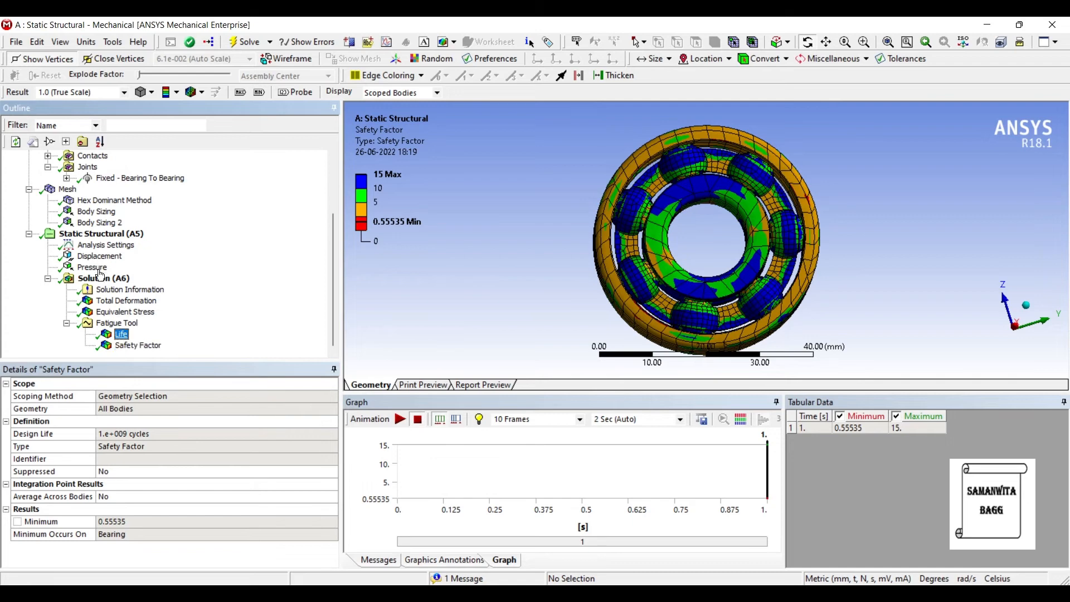
pyautogui.click(121, 333)
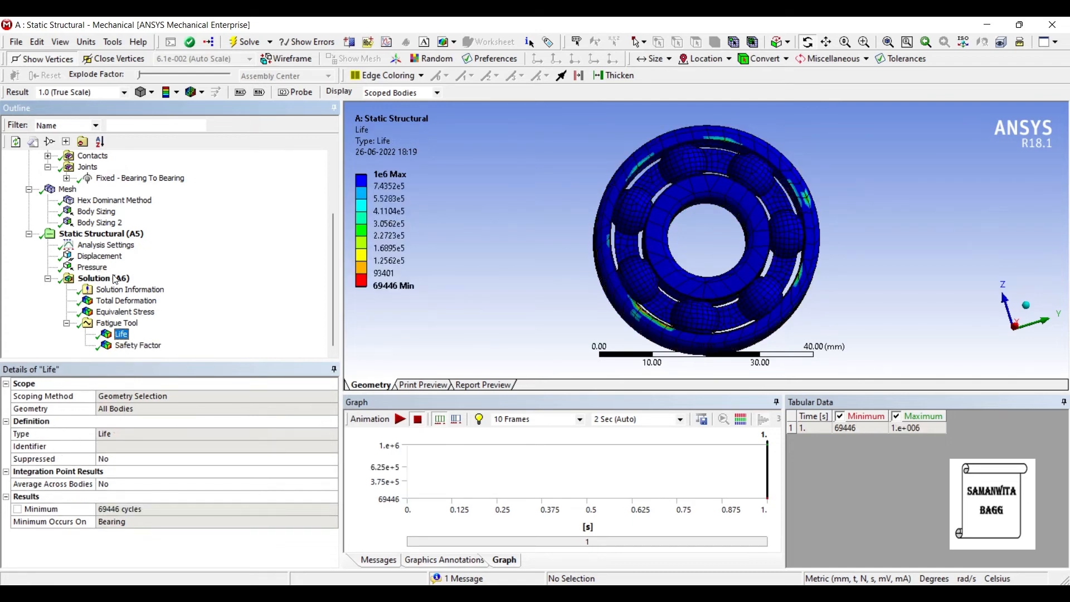
pyautogui.click(93, 266)
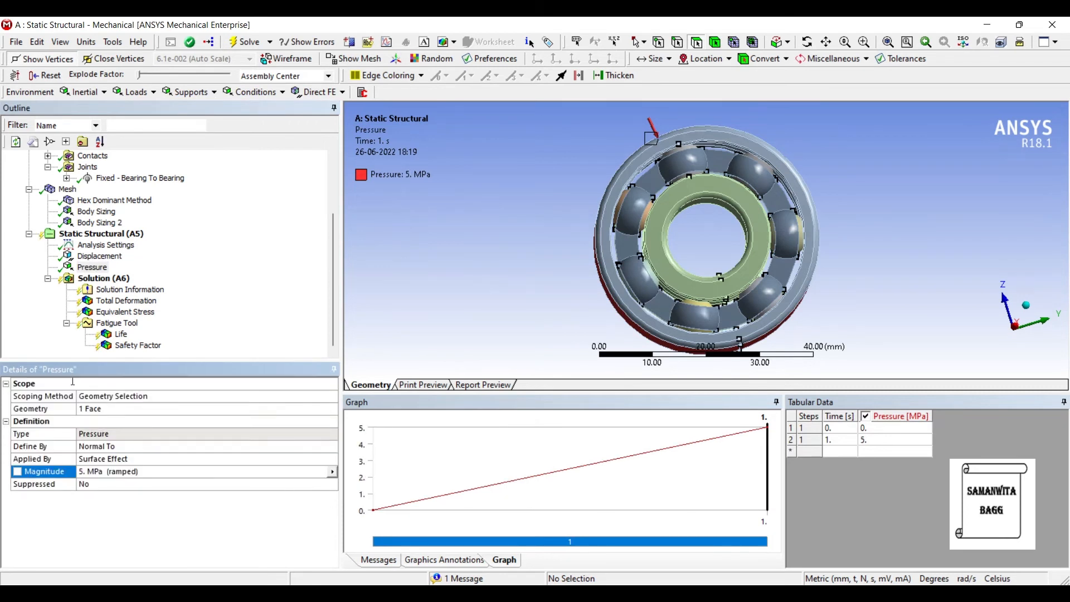
# Solve the analysis again at 5 MPa and view the new total deformation (max 0.0035556 mm)
pyautogui.rightClick(102, 278)
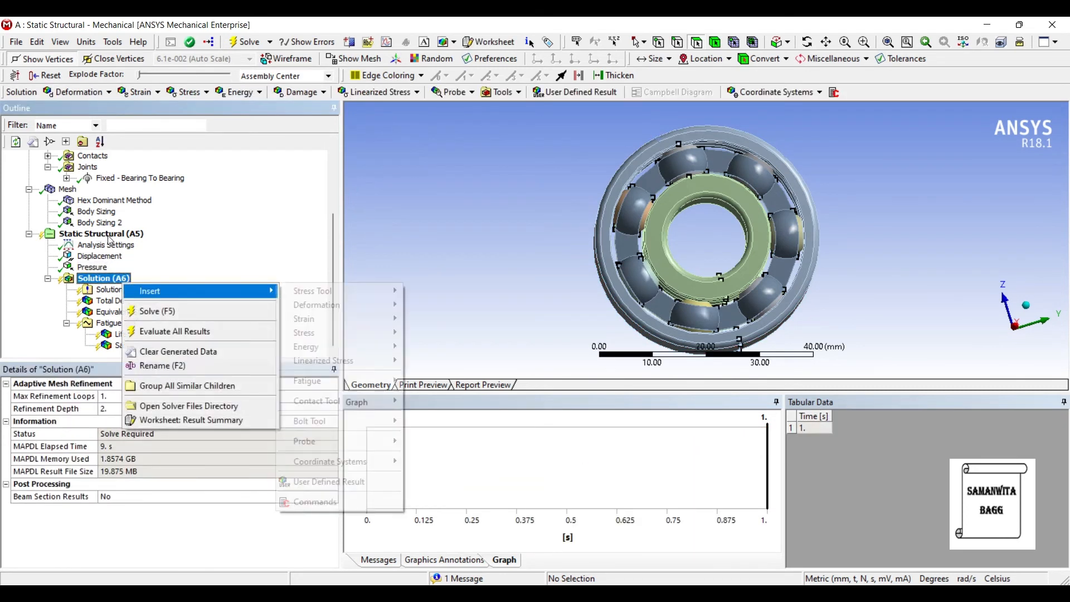
pyautogui.click(200, 241)
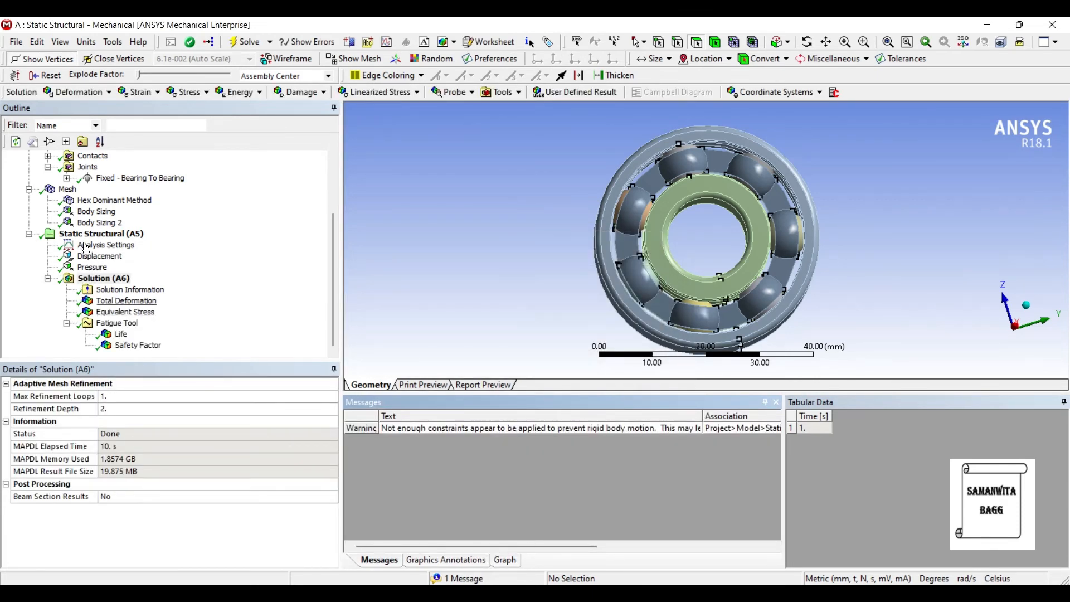
pyautogui.click(126, 299)
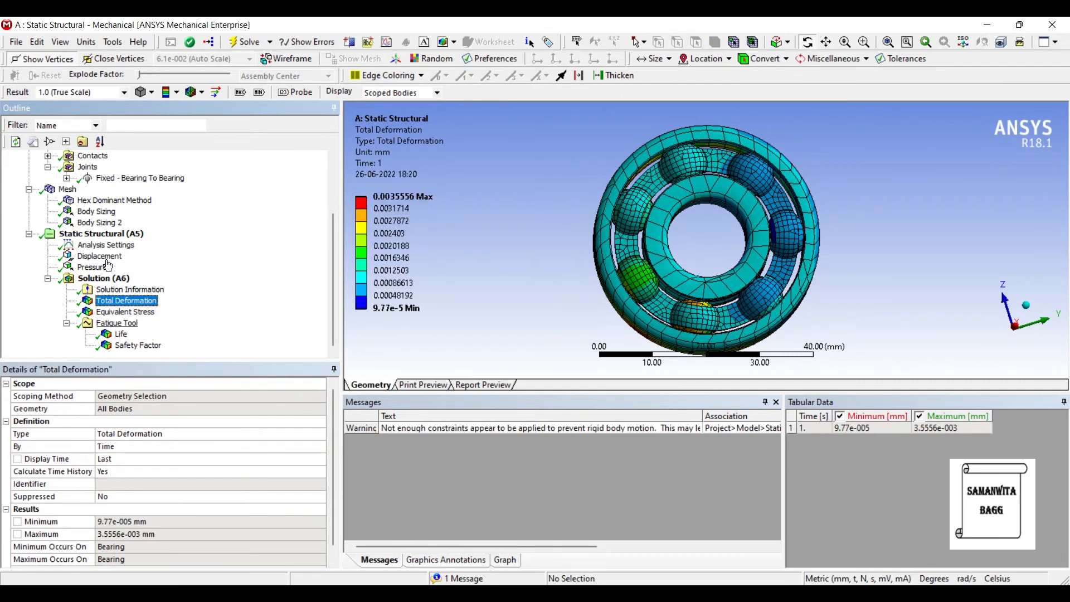
# View the updated equivalent stress (77.609 MPa), life (1e6 cycles) and safety factor (min 1.1107) contours
pyautogui.click(126, 312)
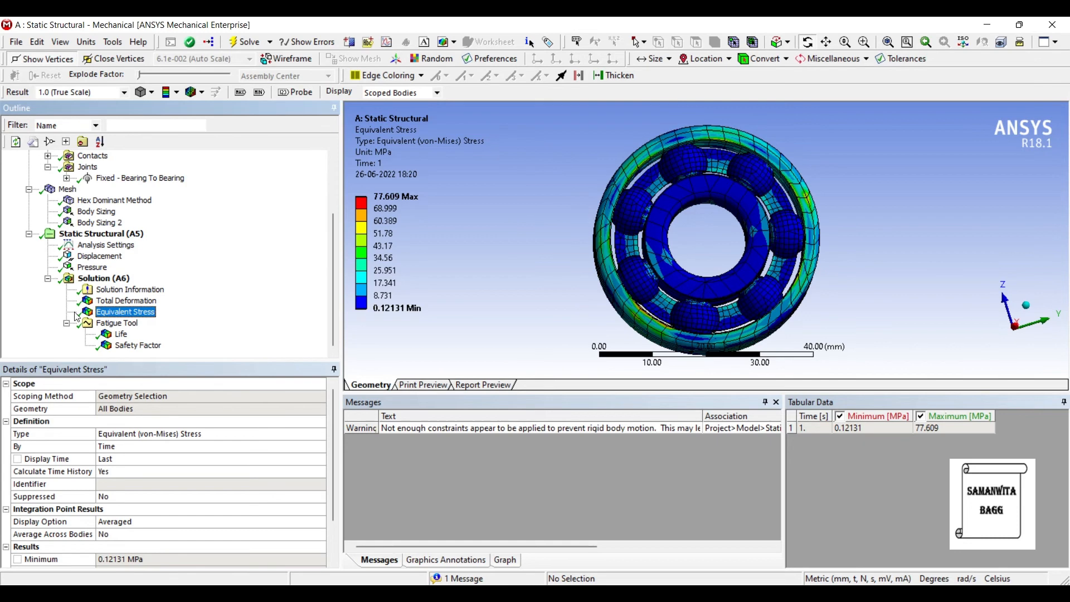
pyautogui.click(120, 333)
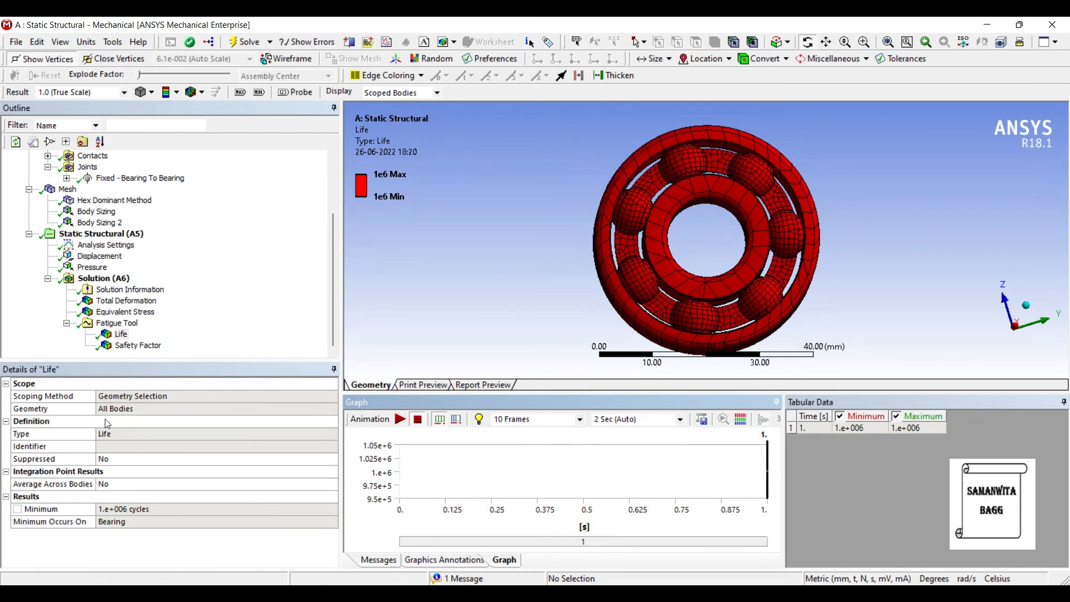
pyautogui.click(136, 344)
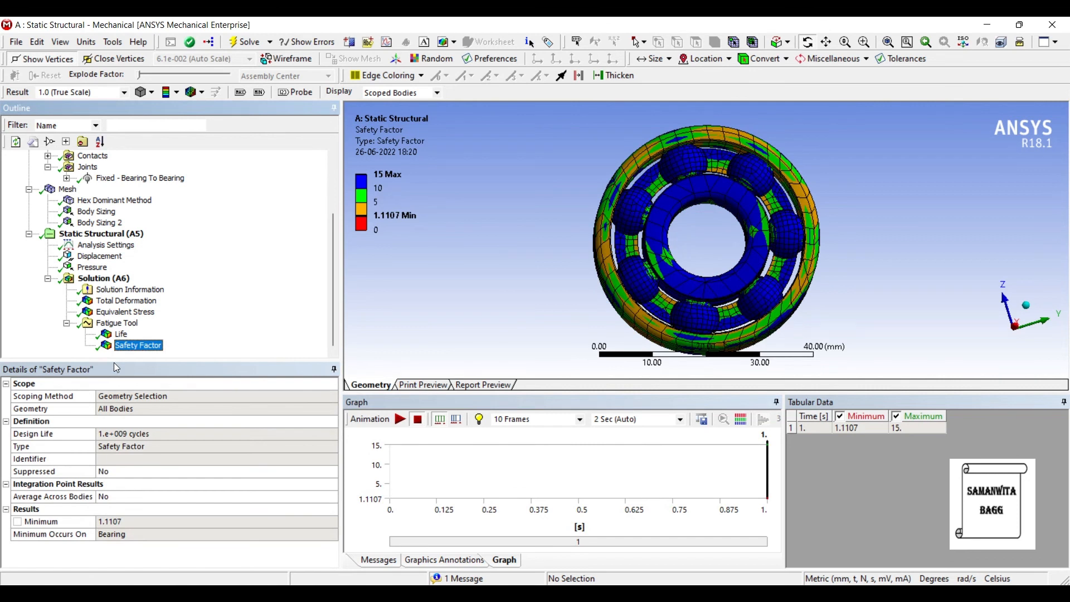
pyautogui.moveTo(44, 428)
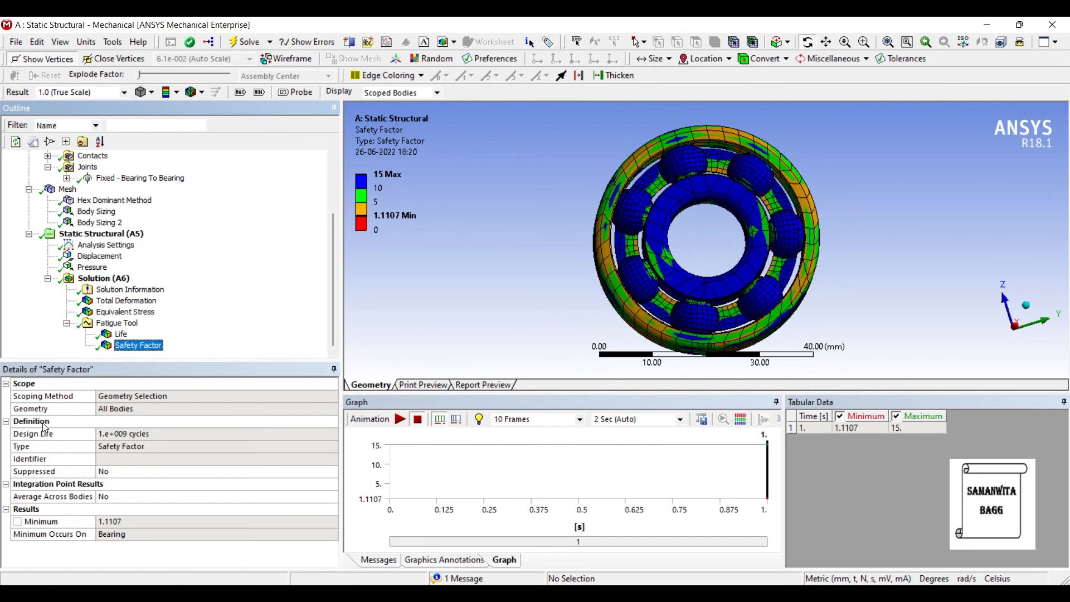